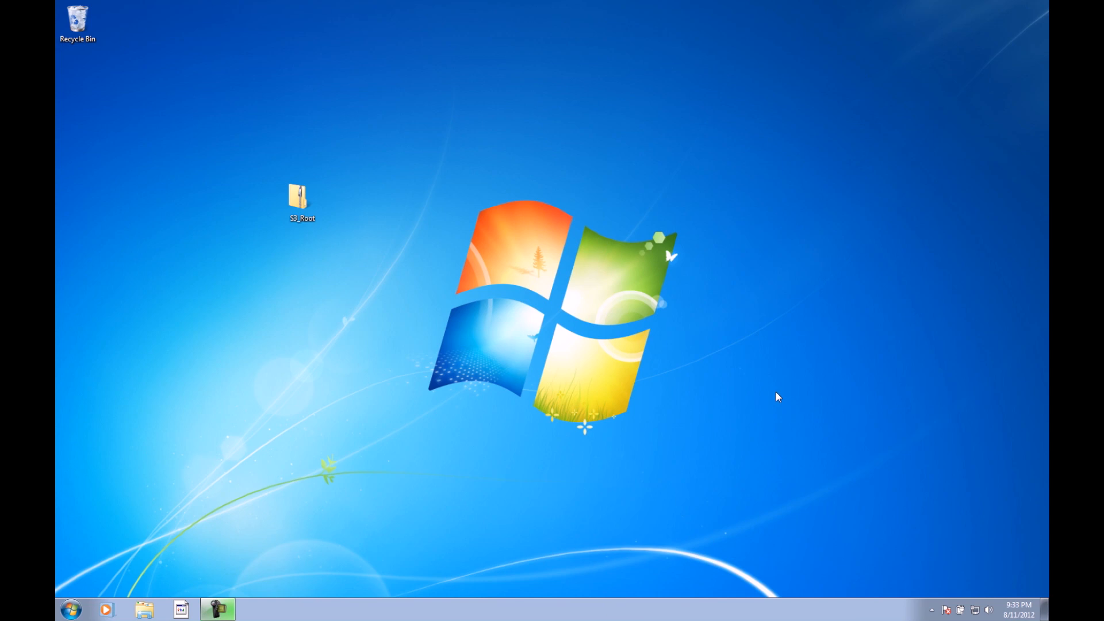
pyautogui.moveTo(560, 224)
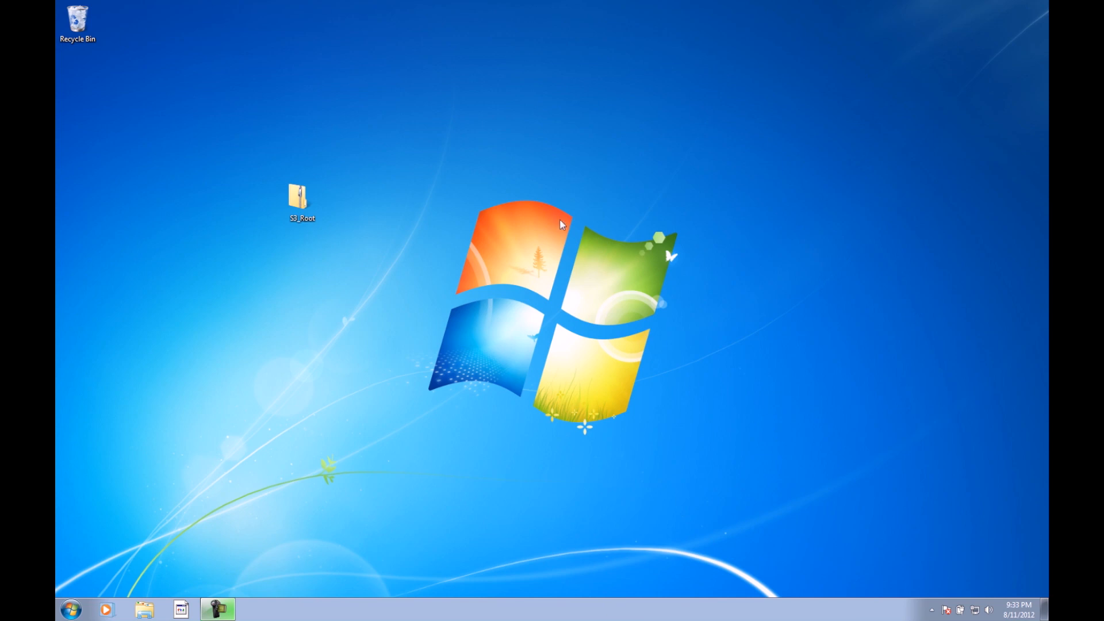
pyautogui.moveTo(299, 338)
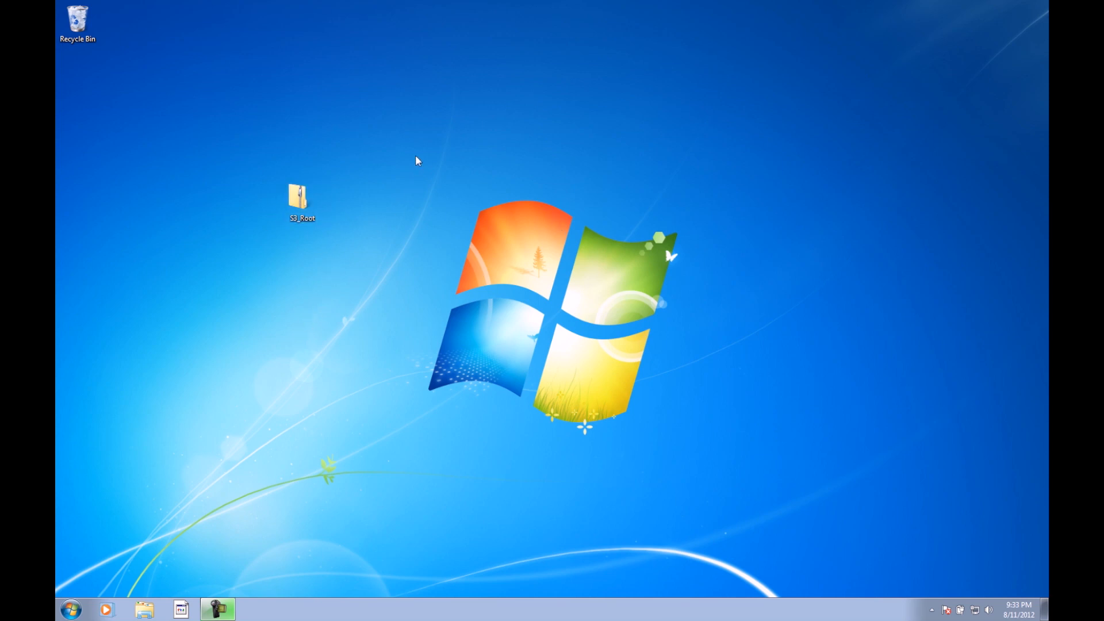
pyautogui.moveTo(294, 102)
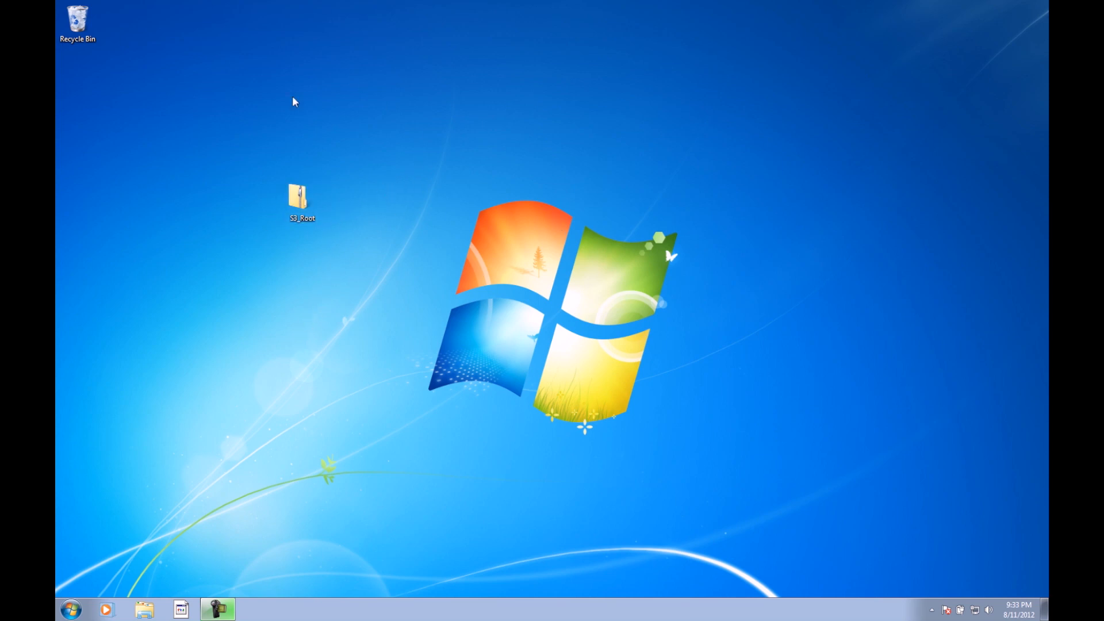
pyautogui.moveTo(348, 261)
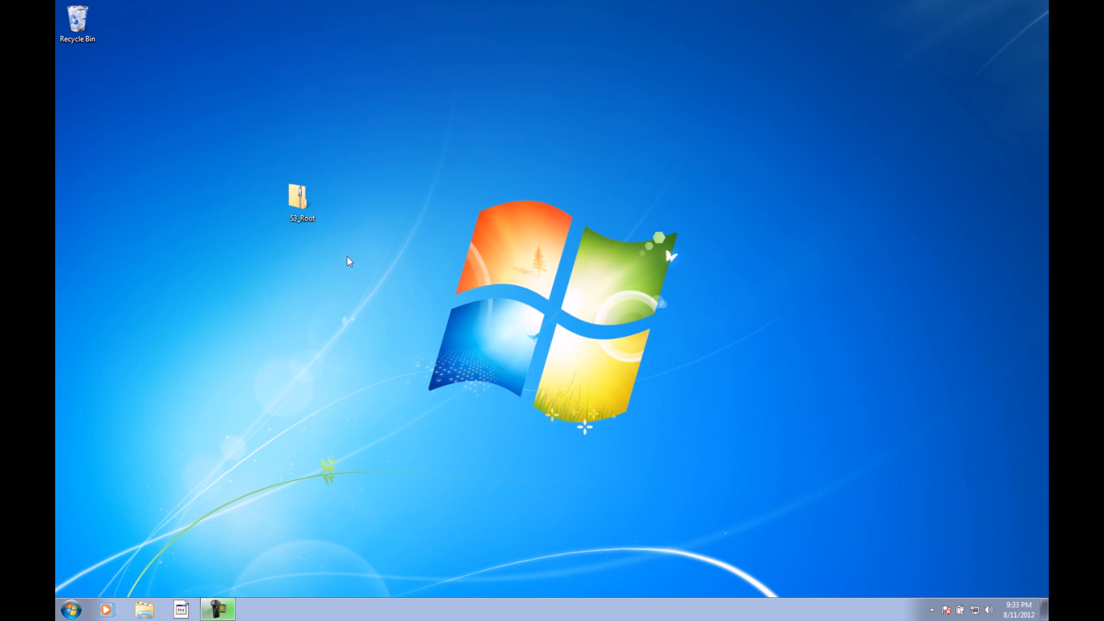
# Extract the S3_Root zip into the Desktop\S3_Root folder via Extract All.
pyautogui.click(301, 200)
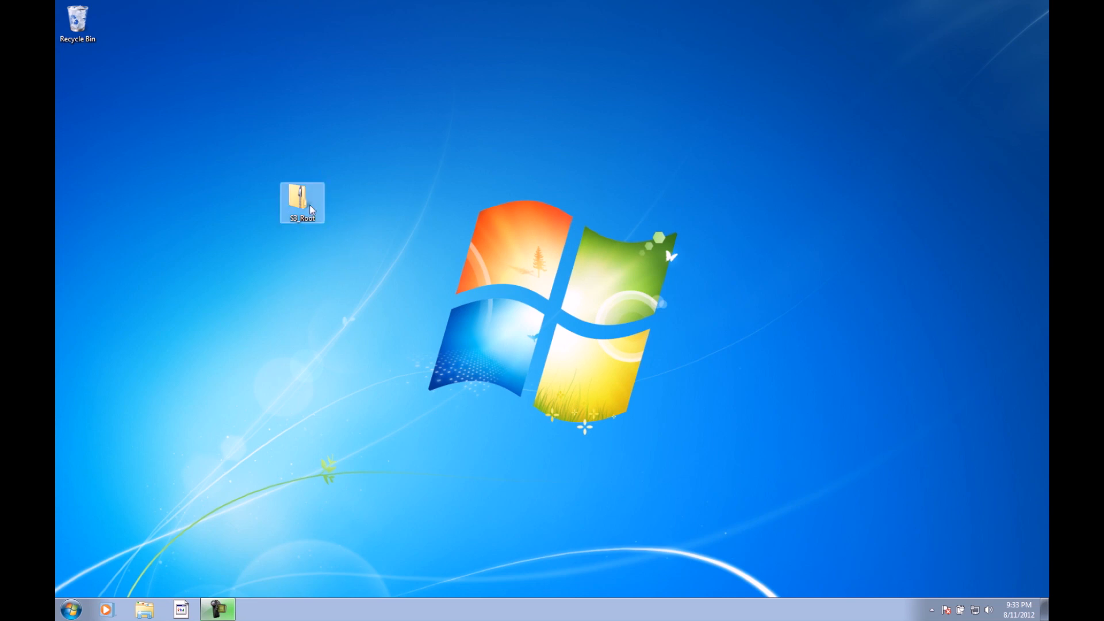
pyautogui.rightClick(301, 203)
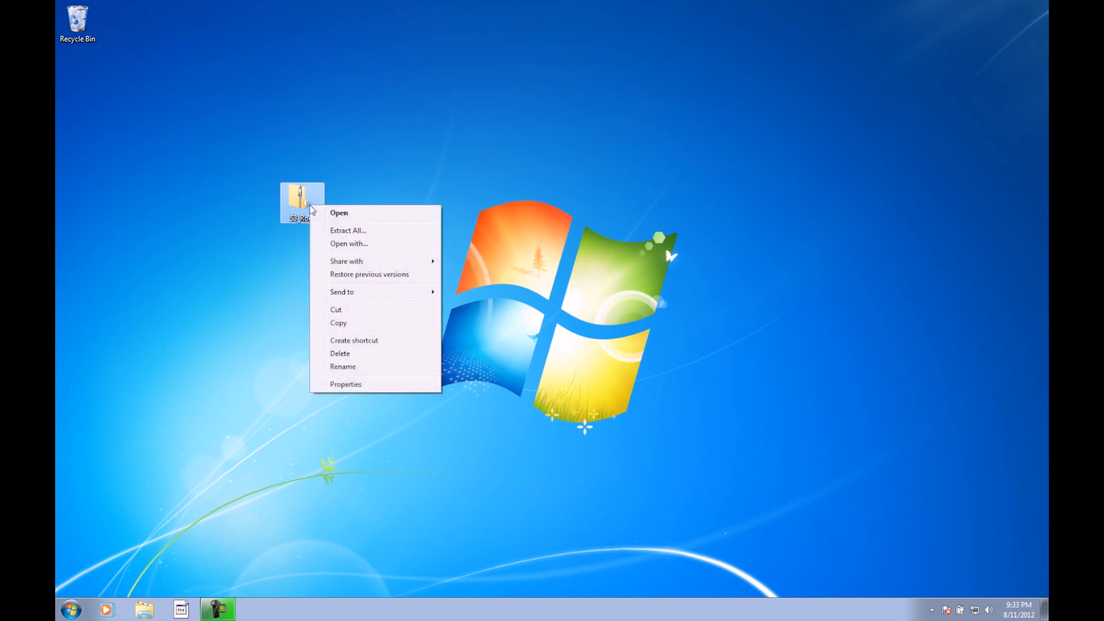
pyautogui.click(348, 230)
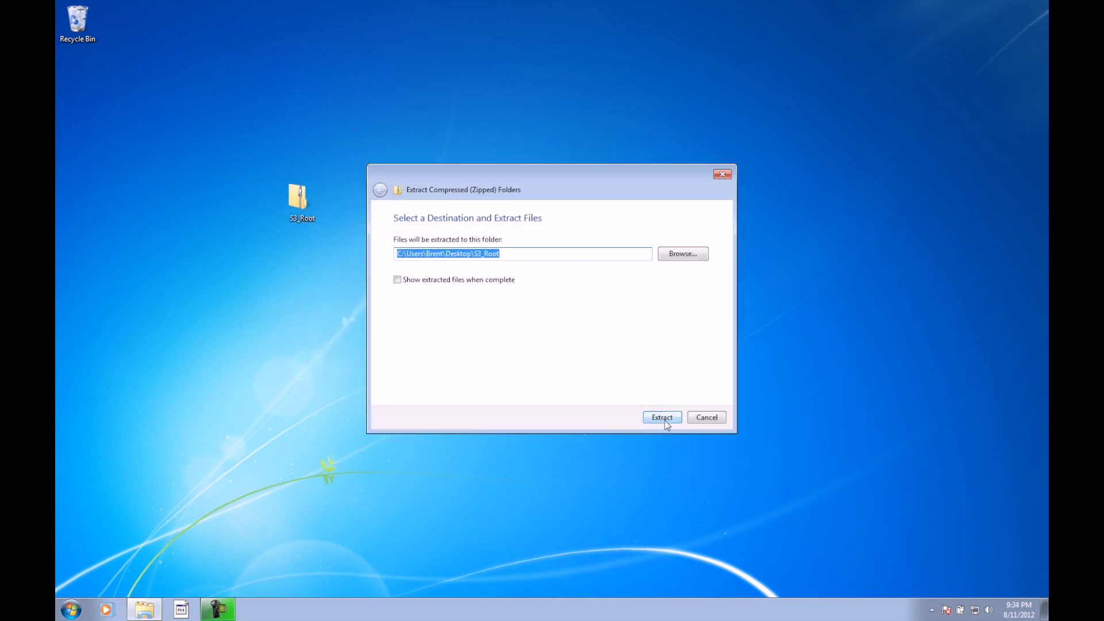
pyautogui.click(660, 416)
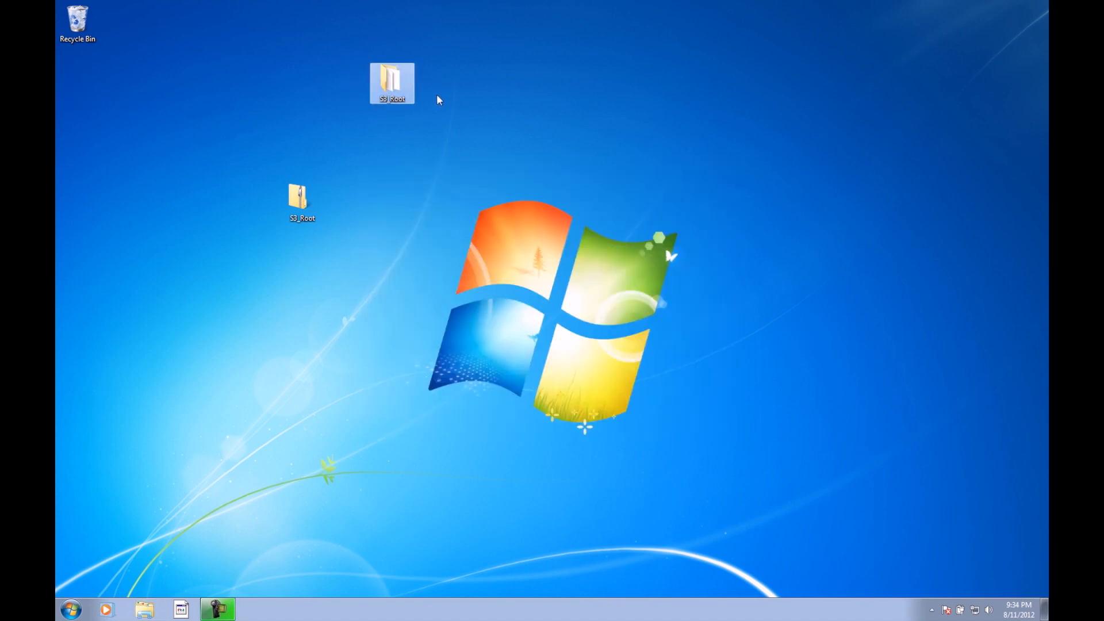
# Run the Sprint Samsung USB Driver installer from S3_Root and answer No to reinstalling.
pyautogui.doubleClick(392, 83)
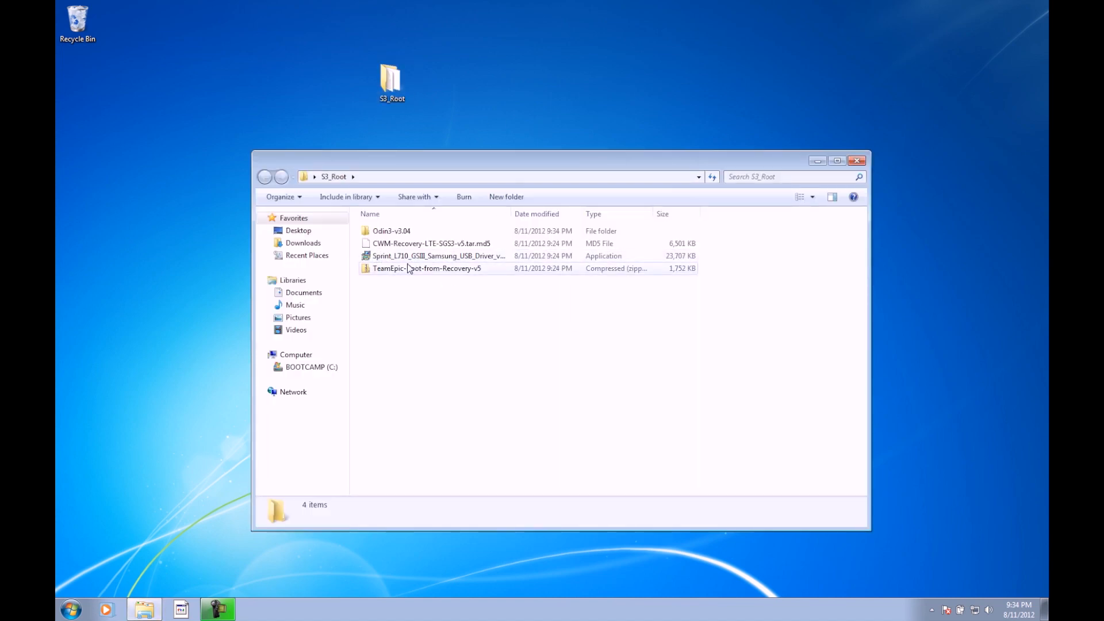
pyautogui.moveTo(414, 255)
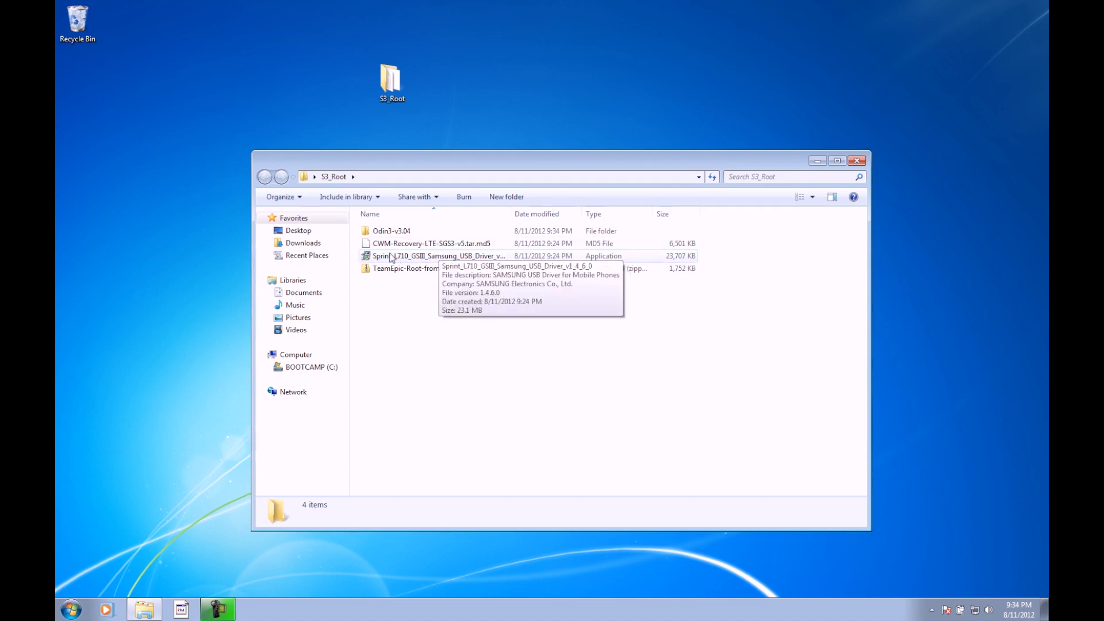
pyautogui.click(437, 255)
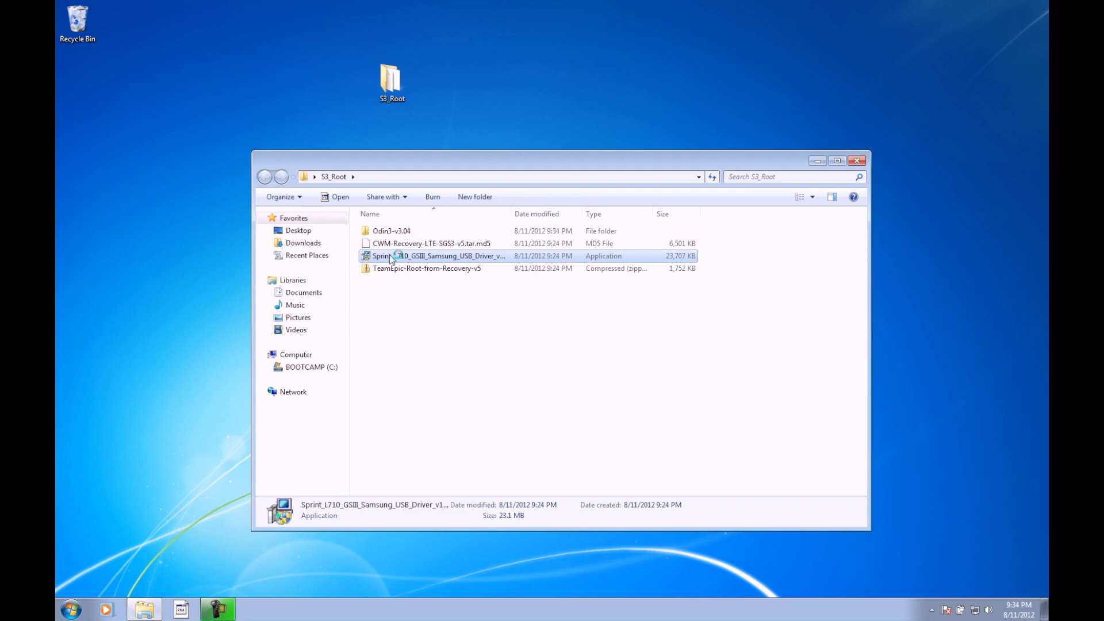
pyautogui.doubleClick(436, 255)
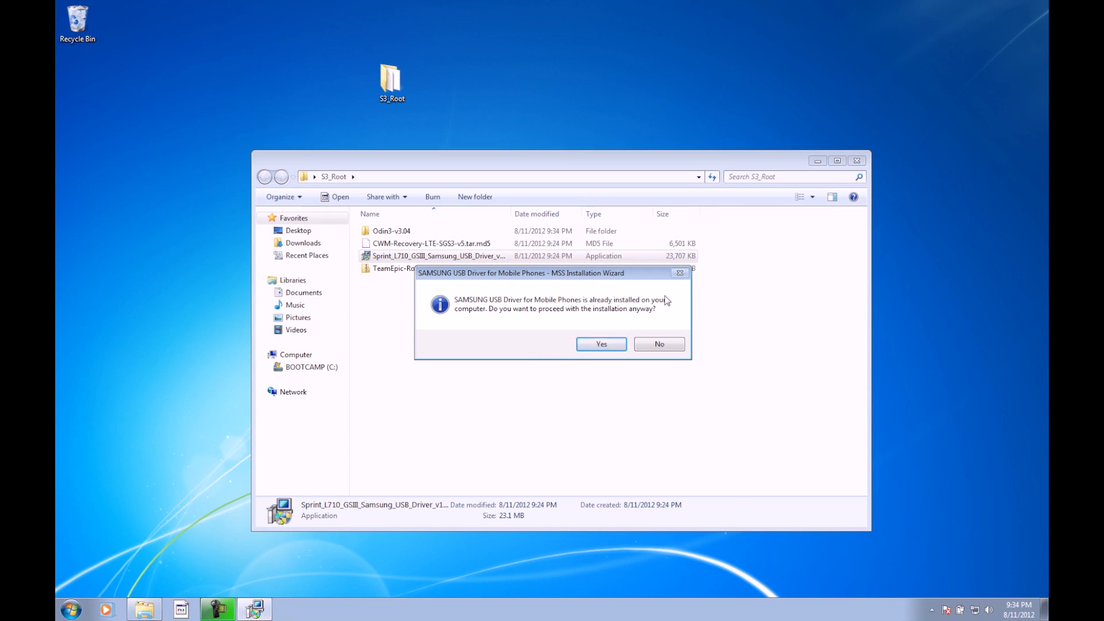
pyautogui.moveTo(640, 340)
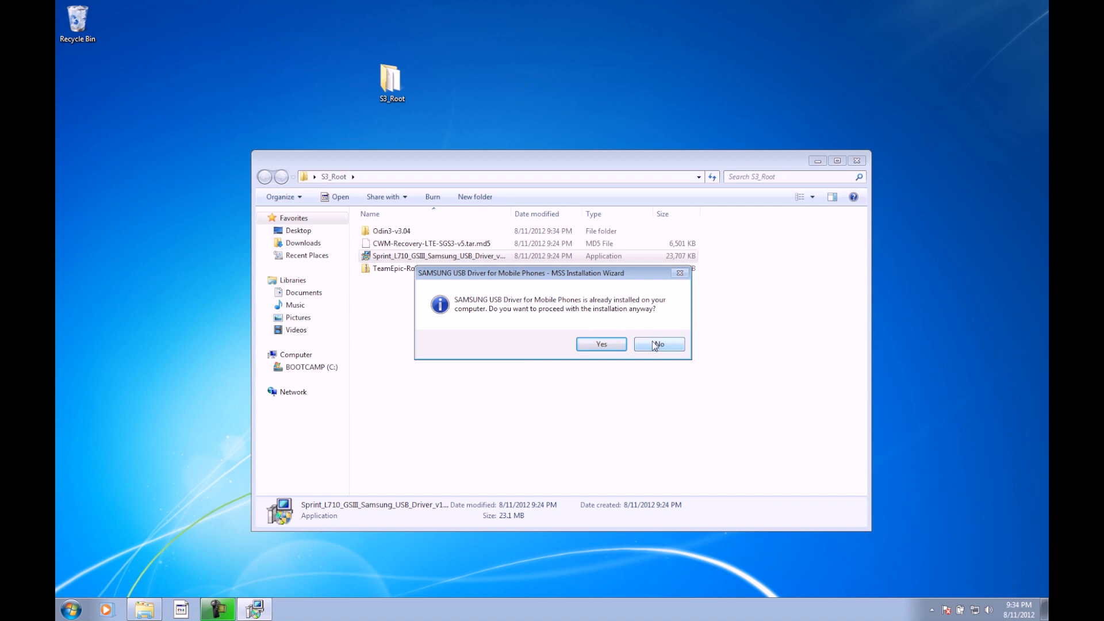
pyautogui.click(658, 344)
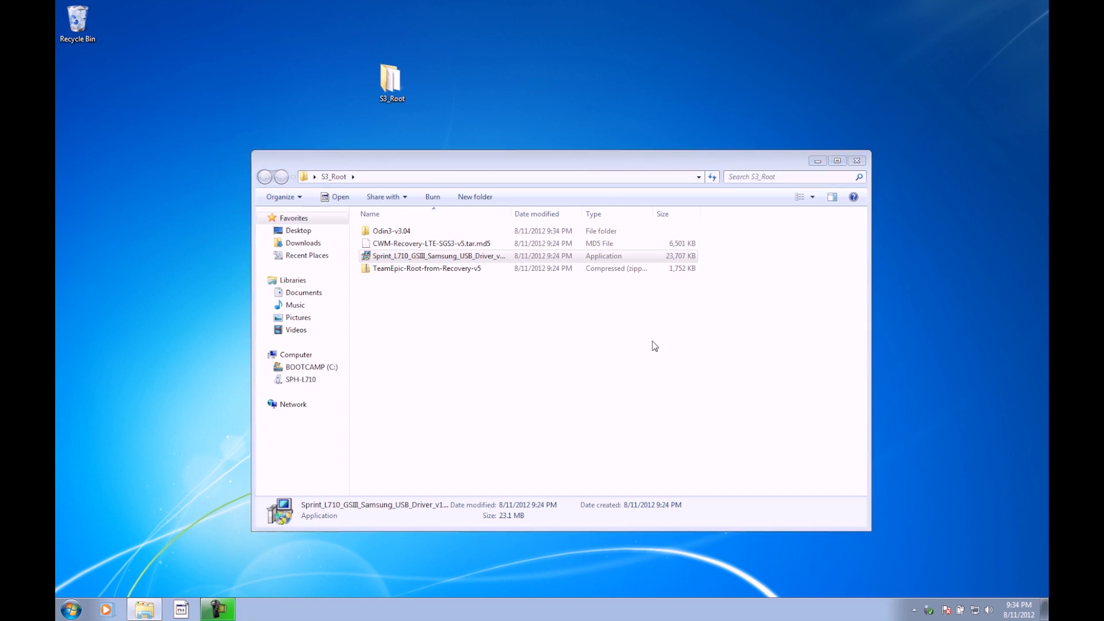
# Dismiss the SPH-L710 AutoPlay window and select the TeamEpic-Root-from-Recovery-v5 zip.
pyautogui.click(301, 379)
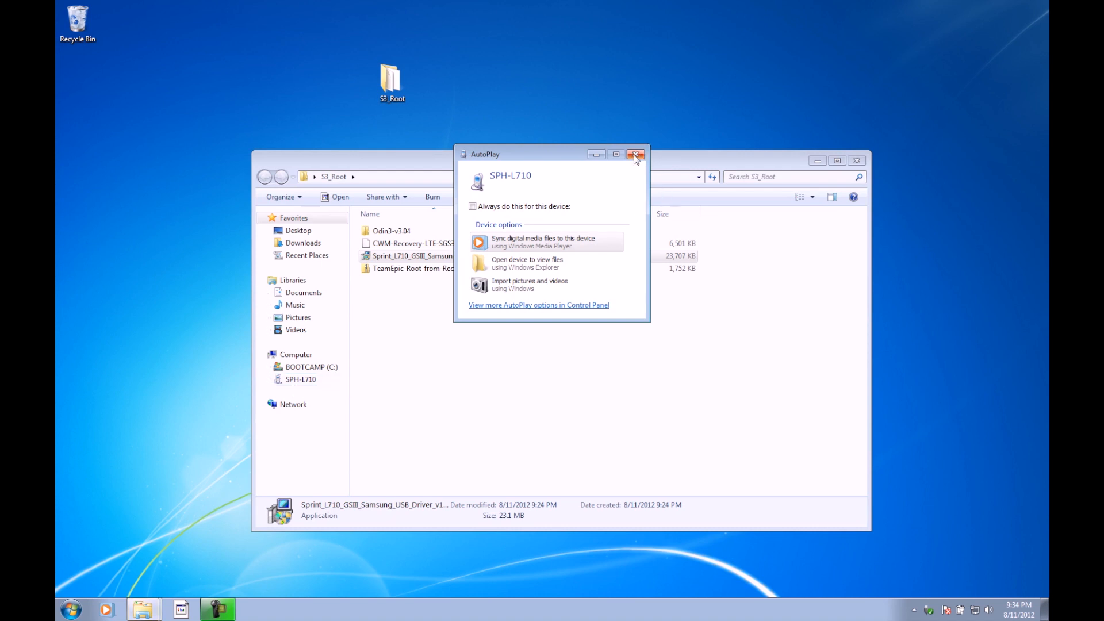
pyautogui.click(636, 154)
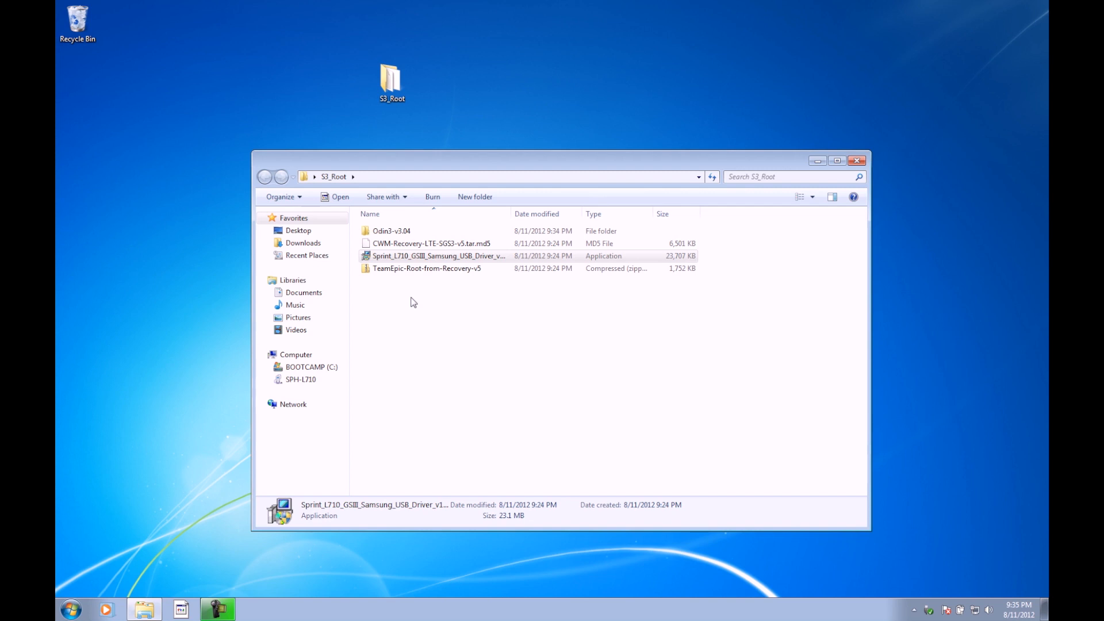
pyautogui.click(427, 268)
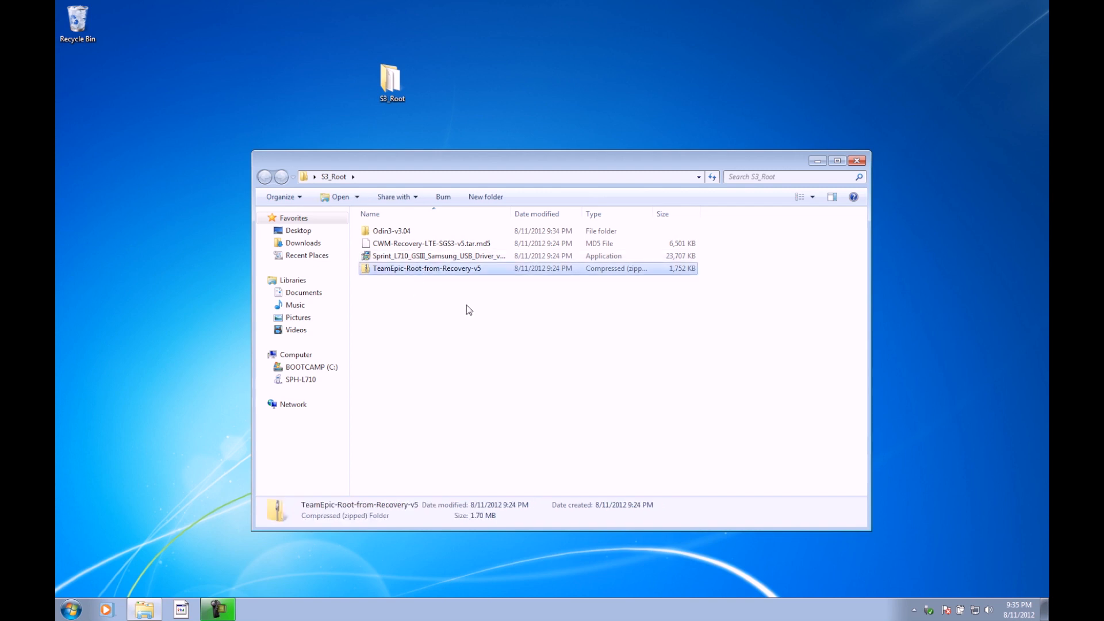
pyautogui.moveTo(520, 311)
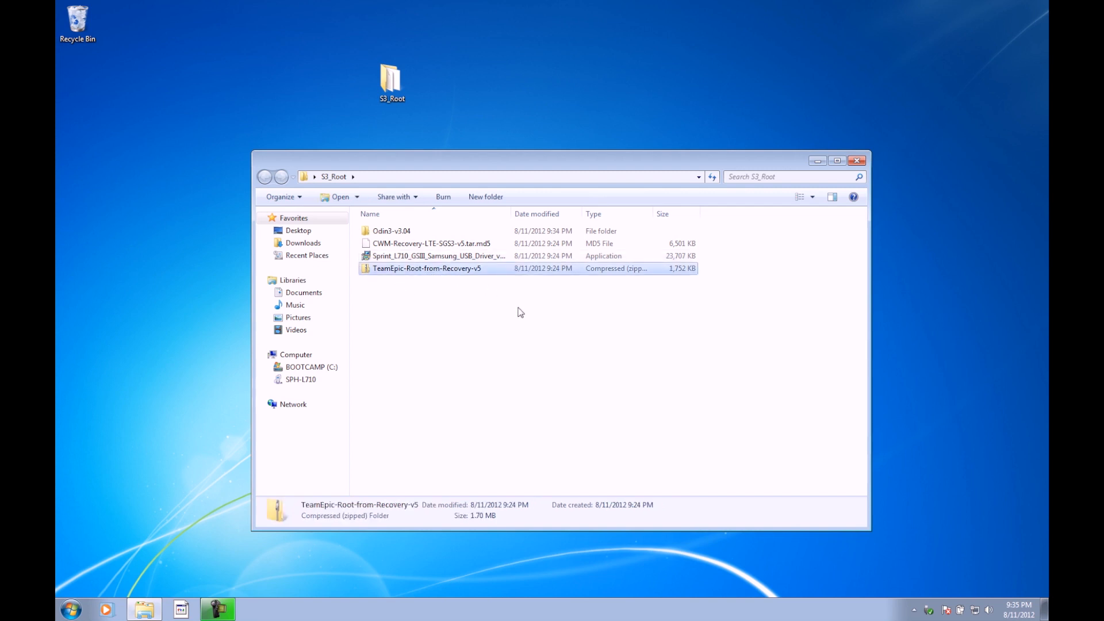
pyautogui.moveTo(492, 287)
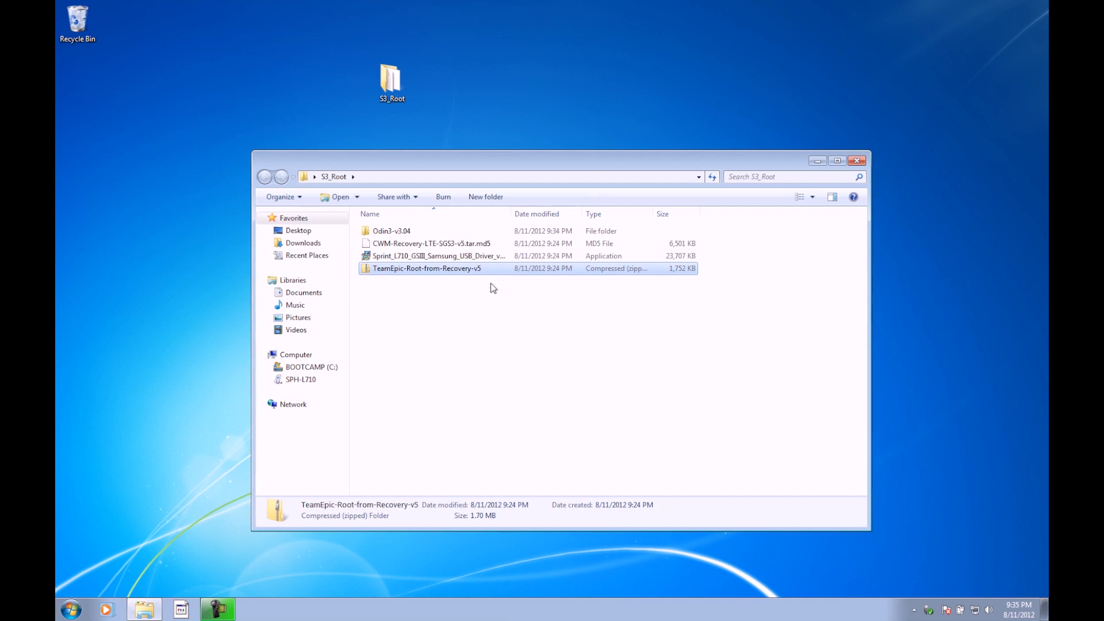
pyautogui.moveTo(484, 305)
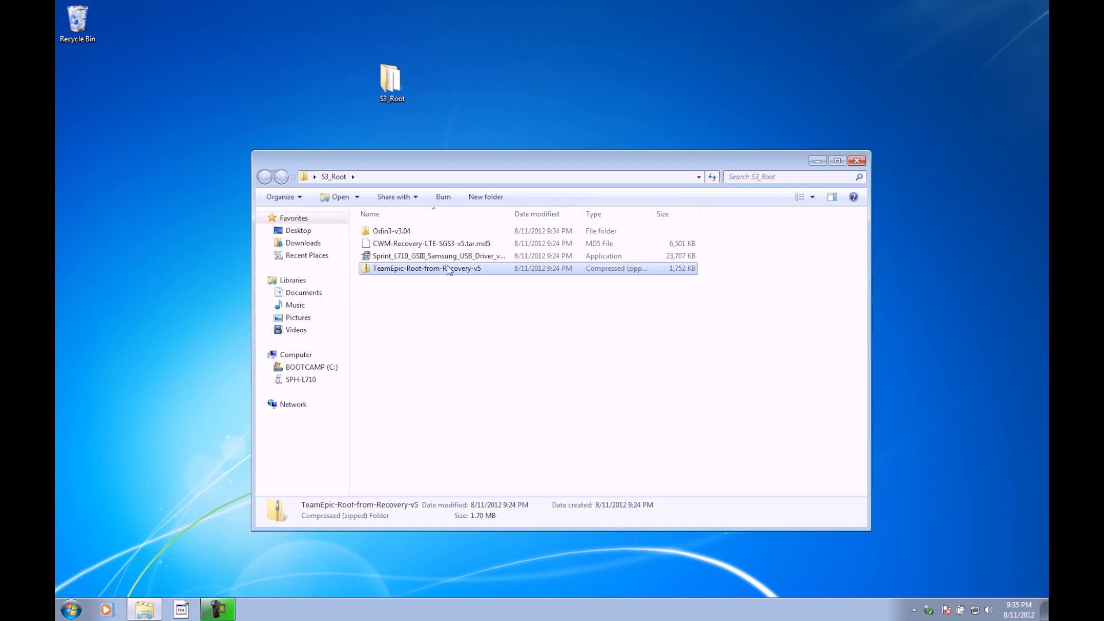
pyautogui.moveTo(415, 274)
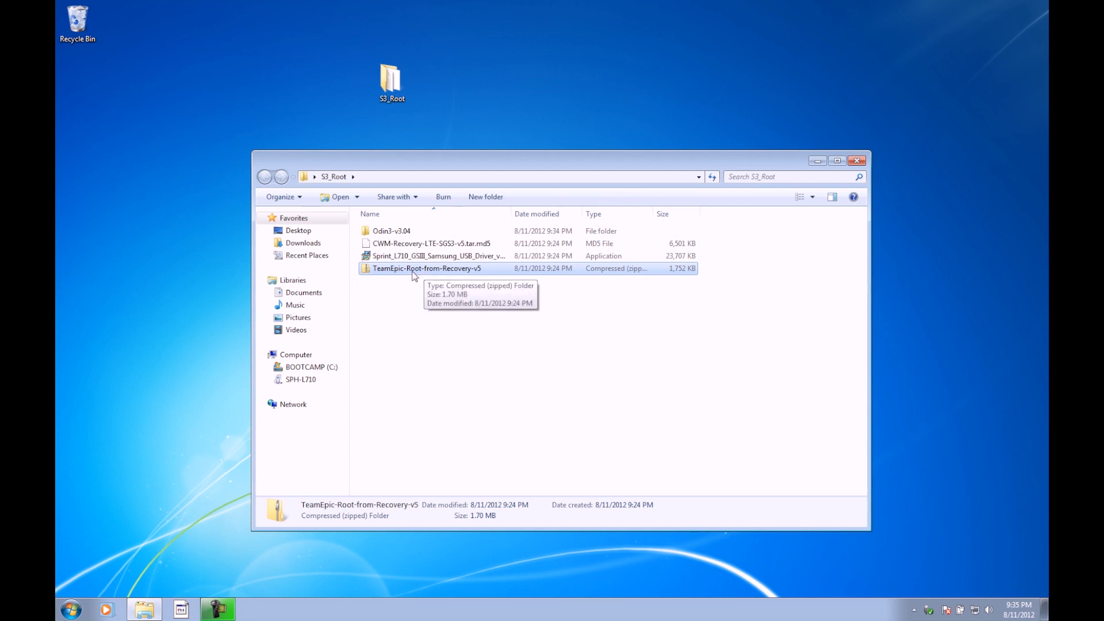
pyautogui.moveTo(405, 274)
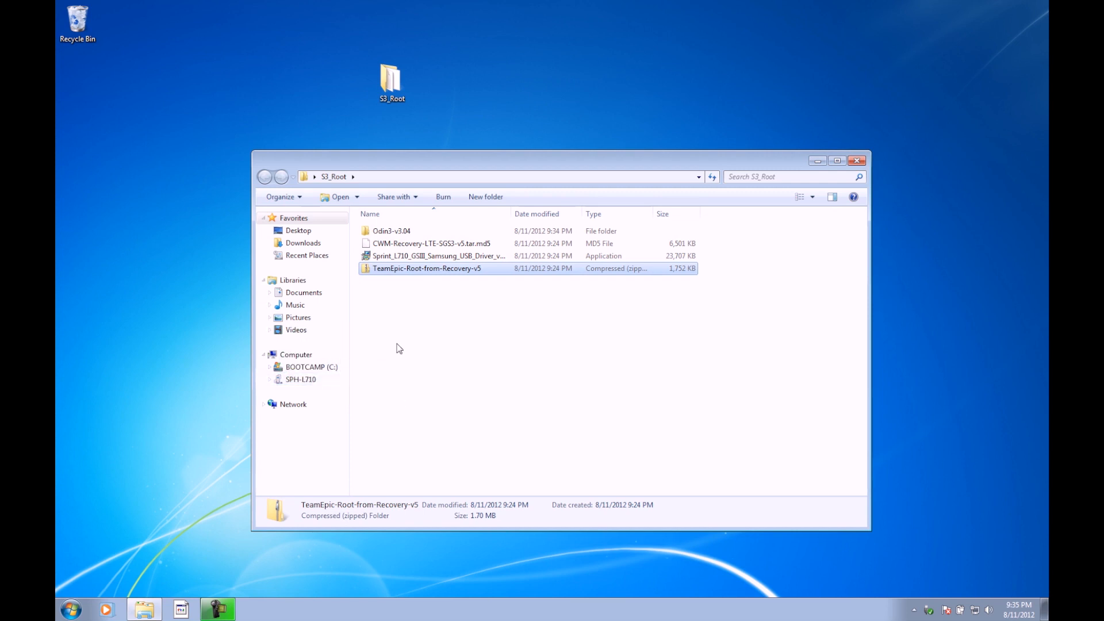
# Browse SPH-L710 > Phone storage and confirm the TeamEpic-Root-from-Recovery-v5 zip is there.
pyautogui.click(300, 378)
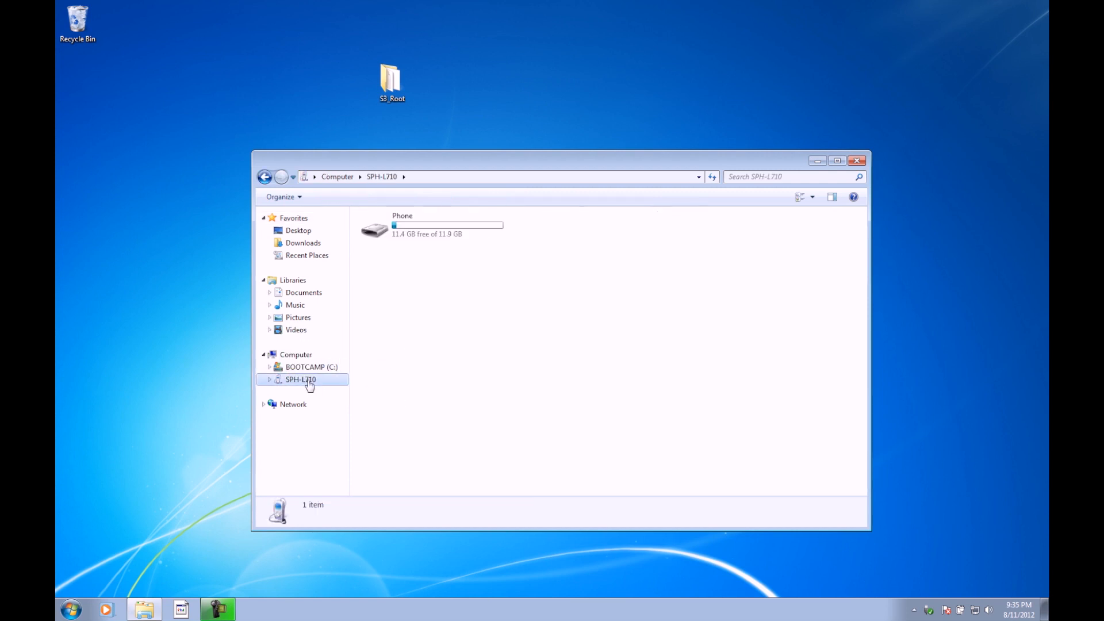
pyautogui.doubleClick(403, 225)
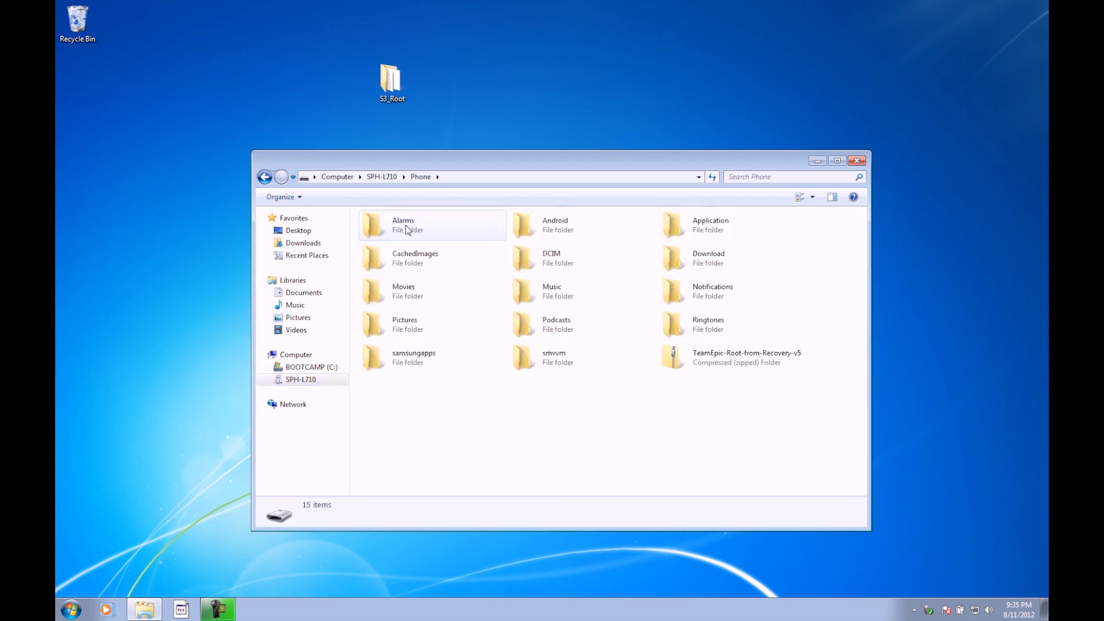
pyautogui.click(733, 357)
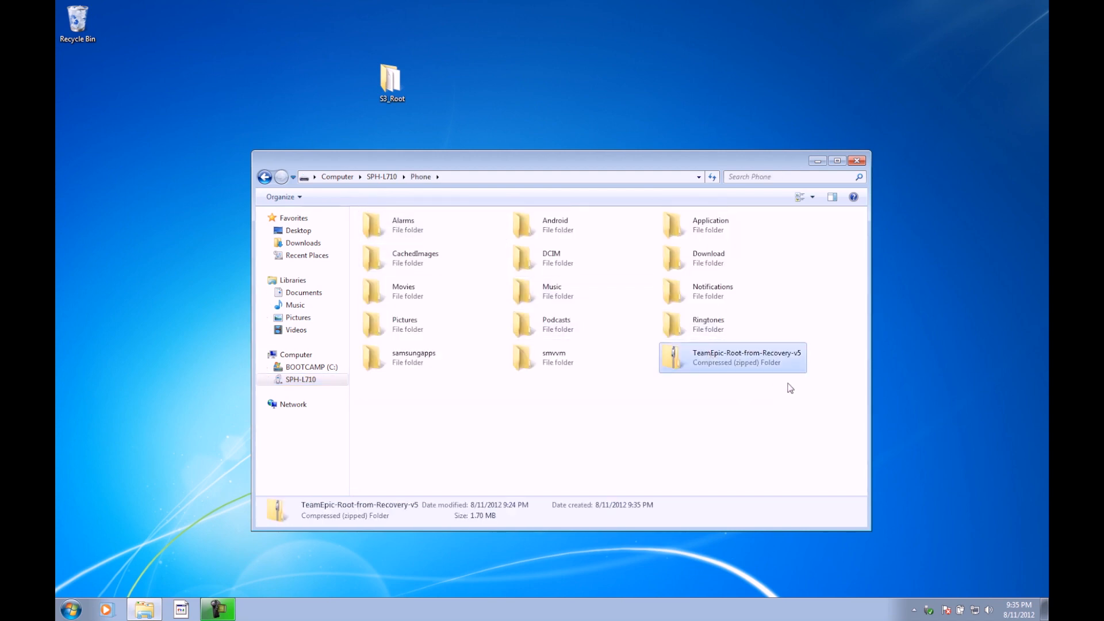
pyautogui.moveTo(718, 369)
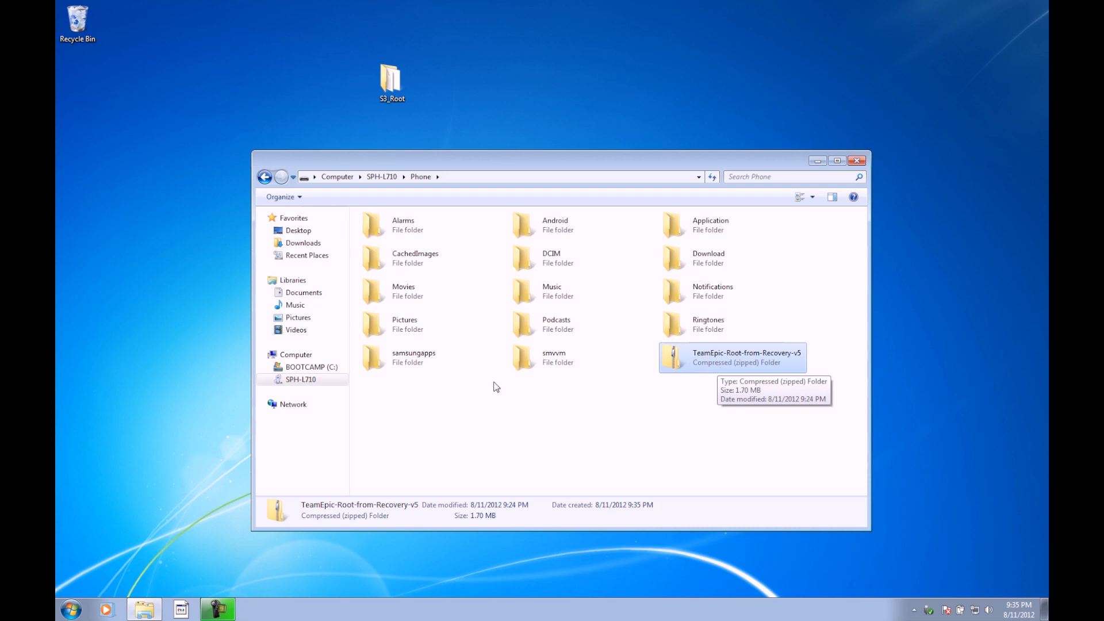
pyautogui.rightClick(301, 379)
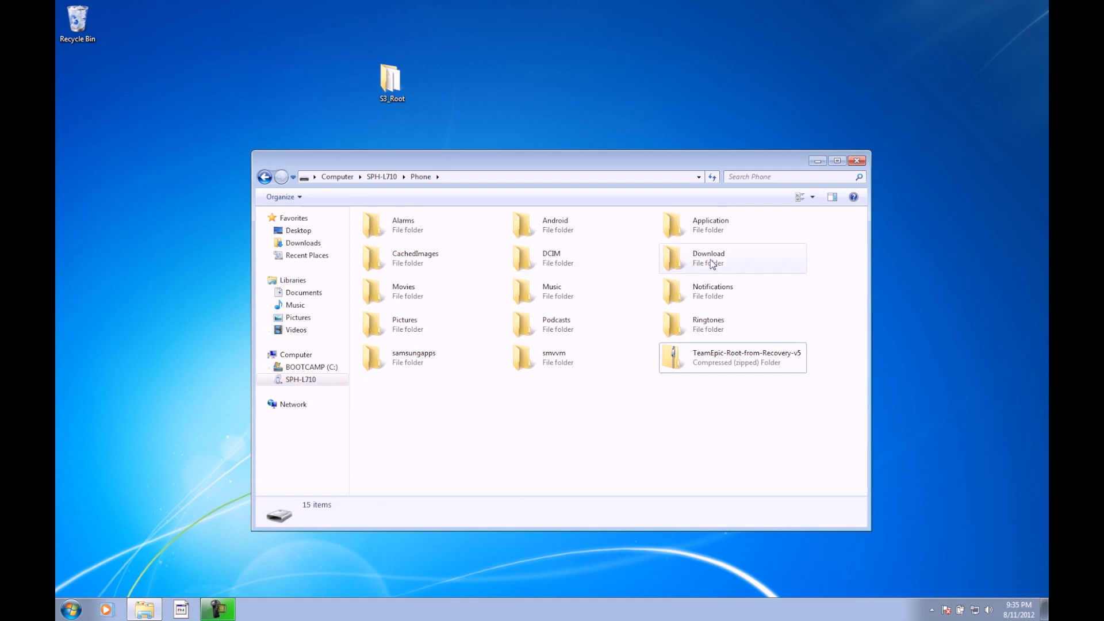
pyautogui.click(301, 379)
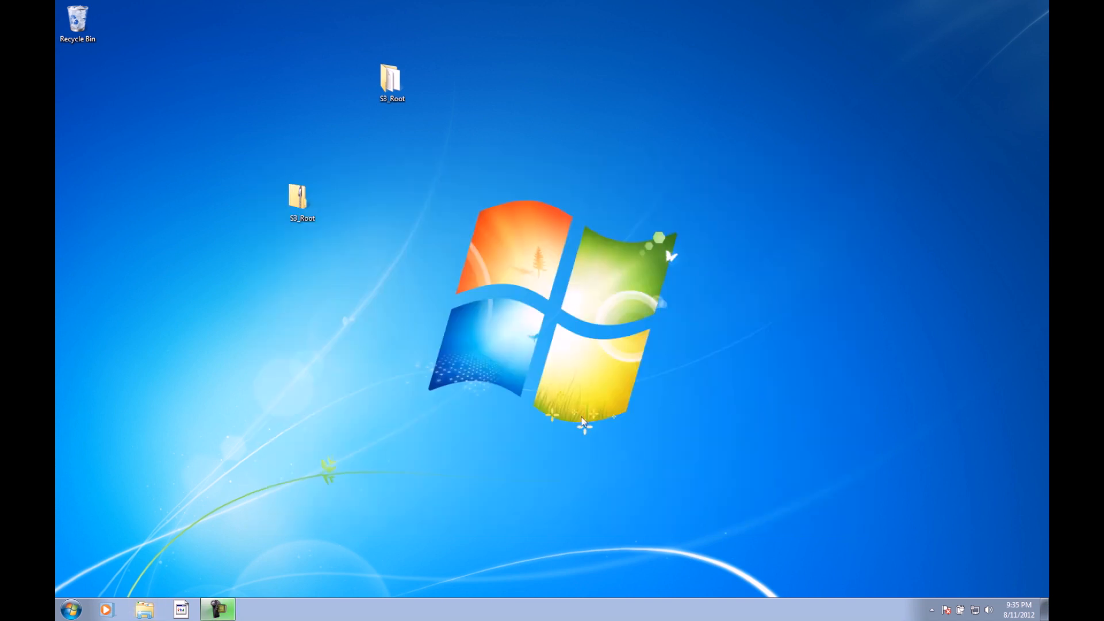
# Navigate from the desktop into S3_Root and then the Odin3-v3.04 folder.
pyautogui.click(391, 83)
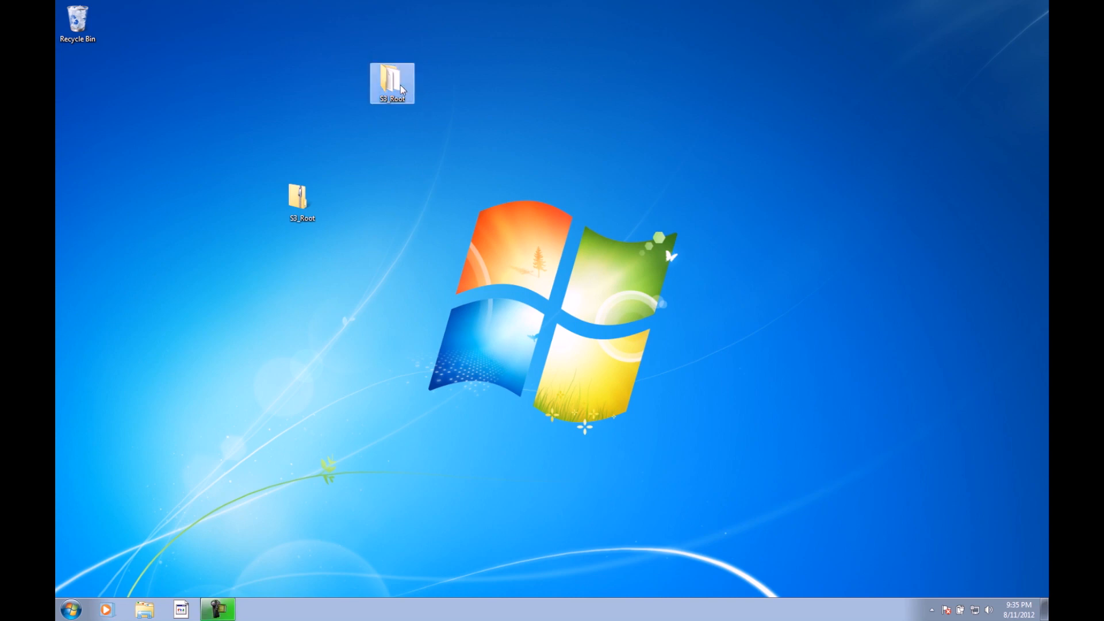
pyautogui.doubleClick(391, 83)
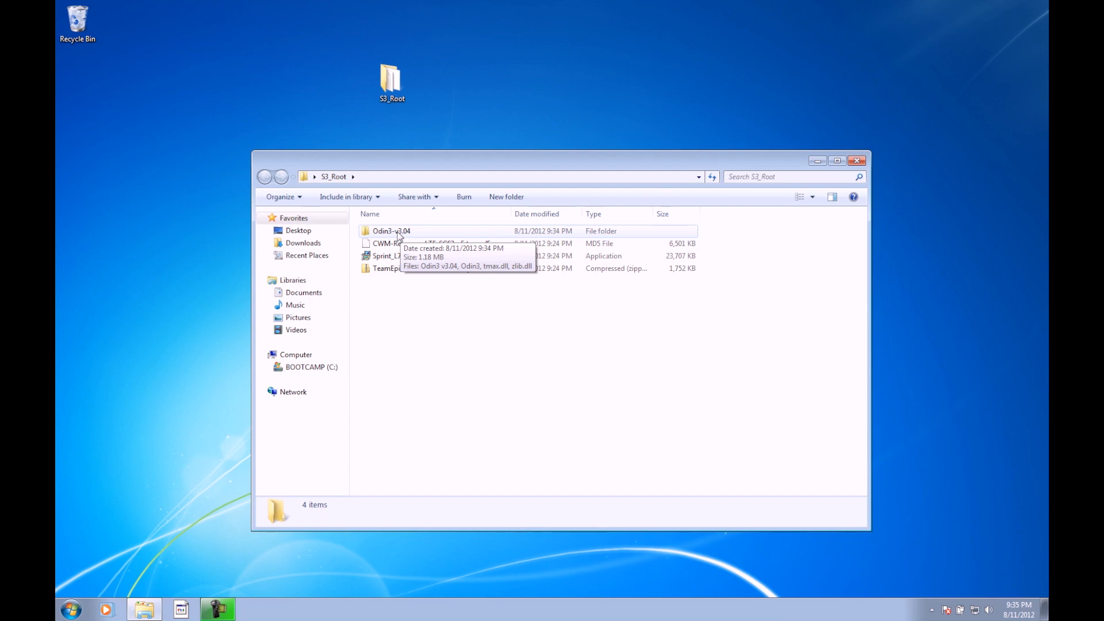
pyautogui.doubleClick(390, 231)
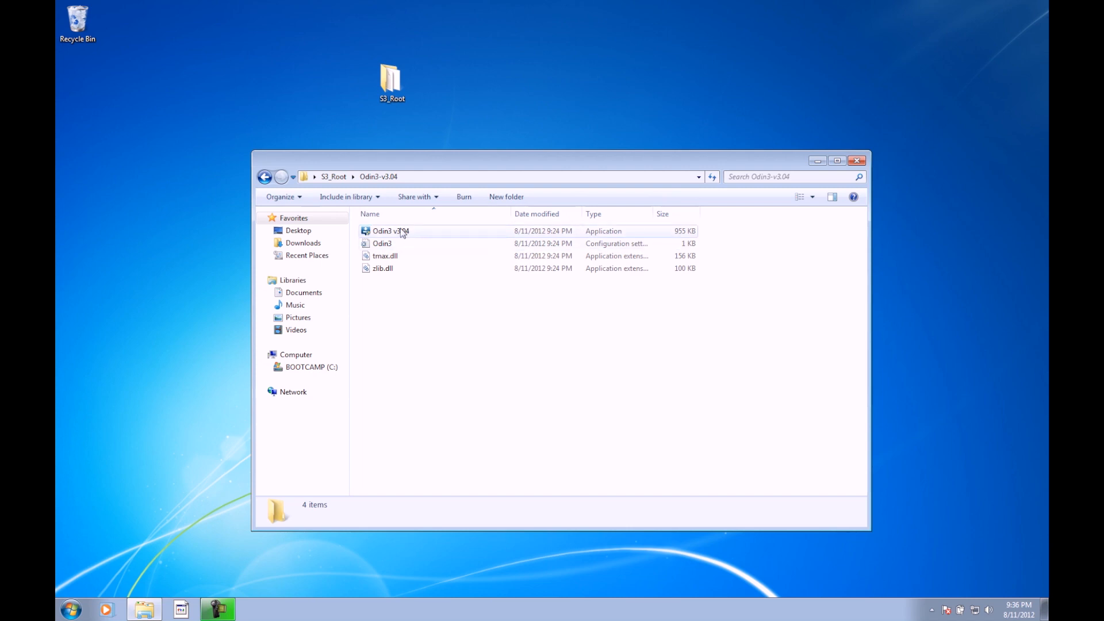
pyautogui.moveTo(381, 233)
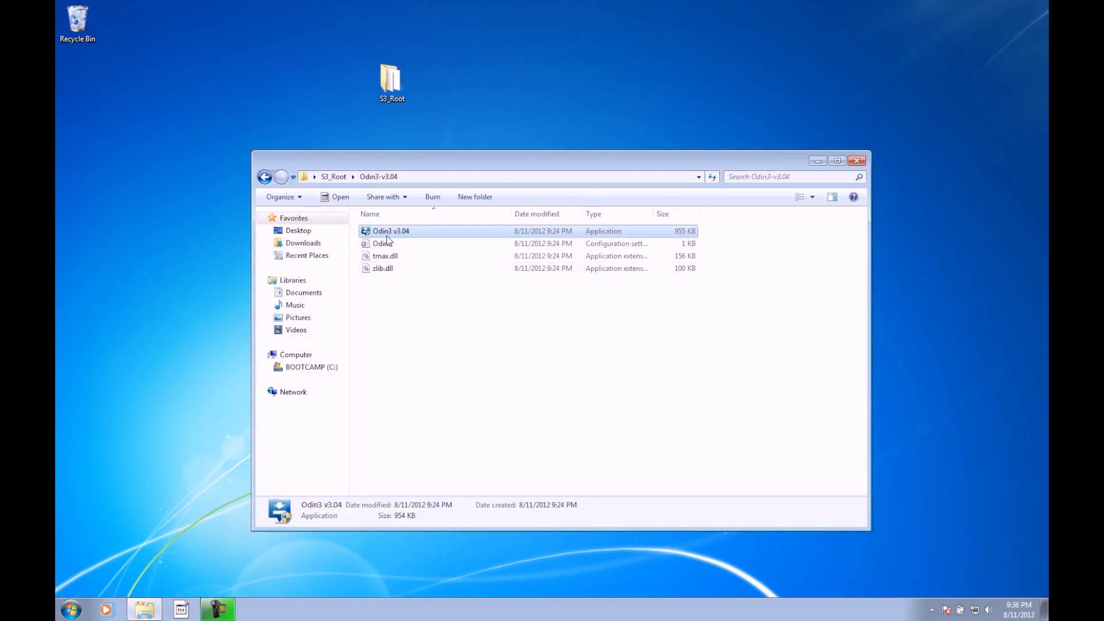
# Start Odin3 v3.04 using Run as administrator.
pyautogui.rightClick(391, 231)
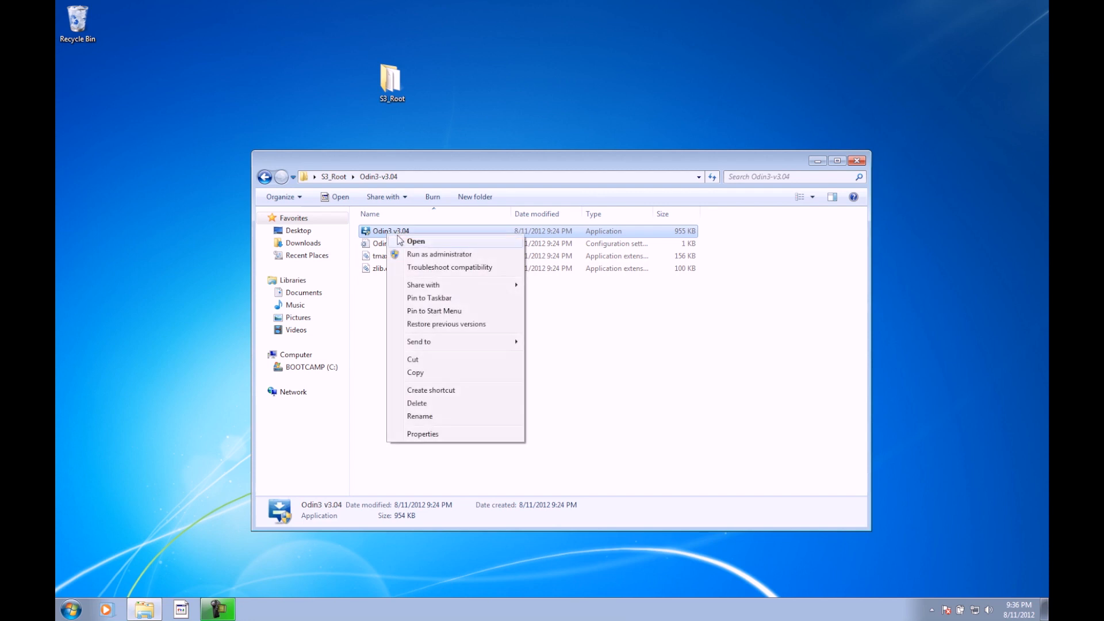
pyautogui.moveTo(425, 254)
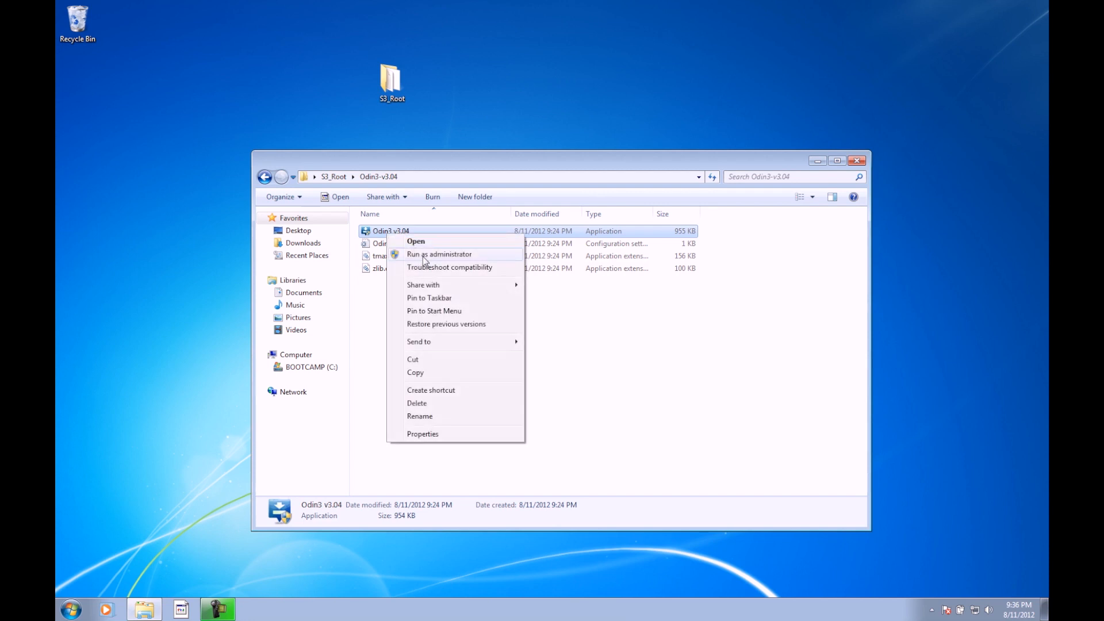
pyautogui.click(438, 254)
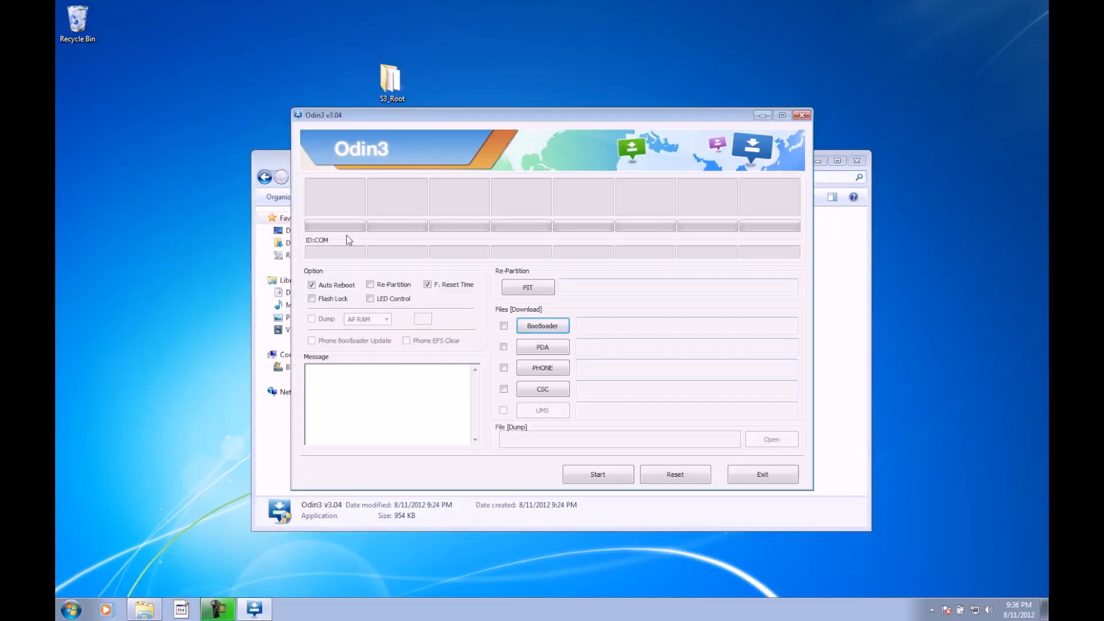
pyautogui.moveTo(624, 363)
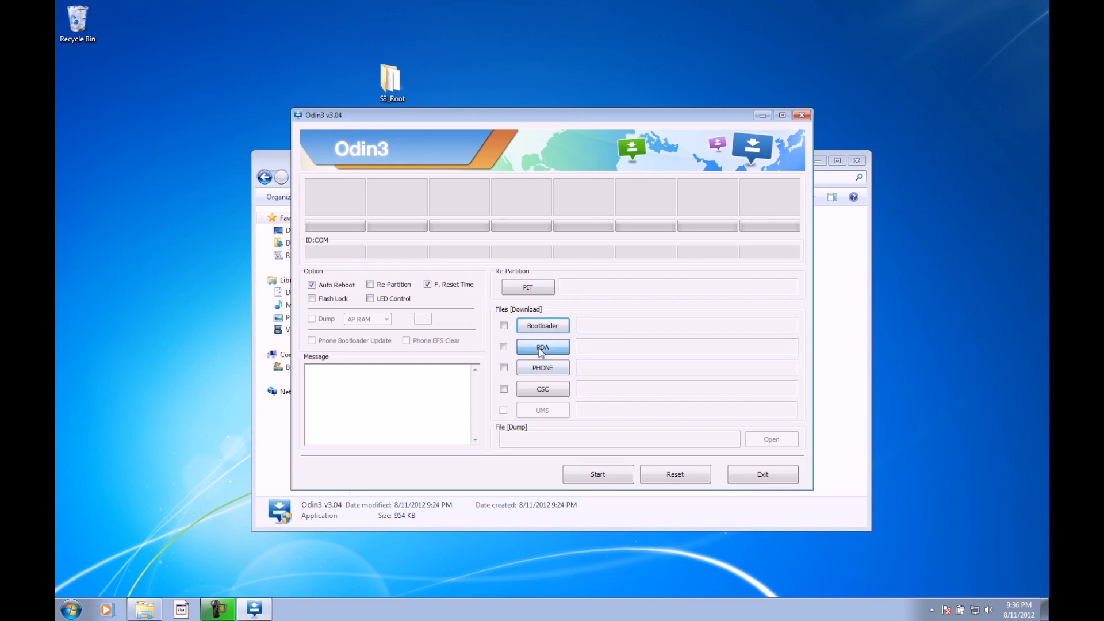
# Load CWM-Recovery-LTE-SGS3-v5.tar.md5 from Desktop\S3_Root into the PDA slot and uncheck Auto Reboot.
pyautogui.click(542, 346)
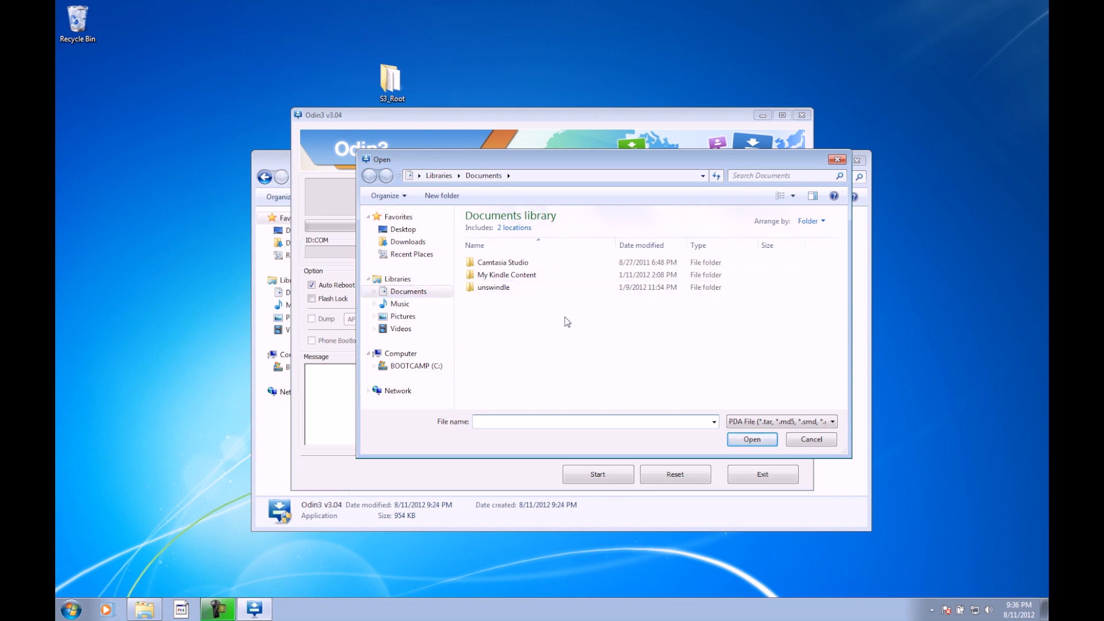
pyautogui.moveTo(402, 229)
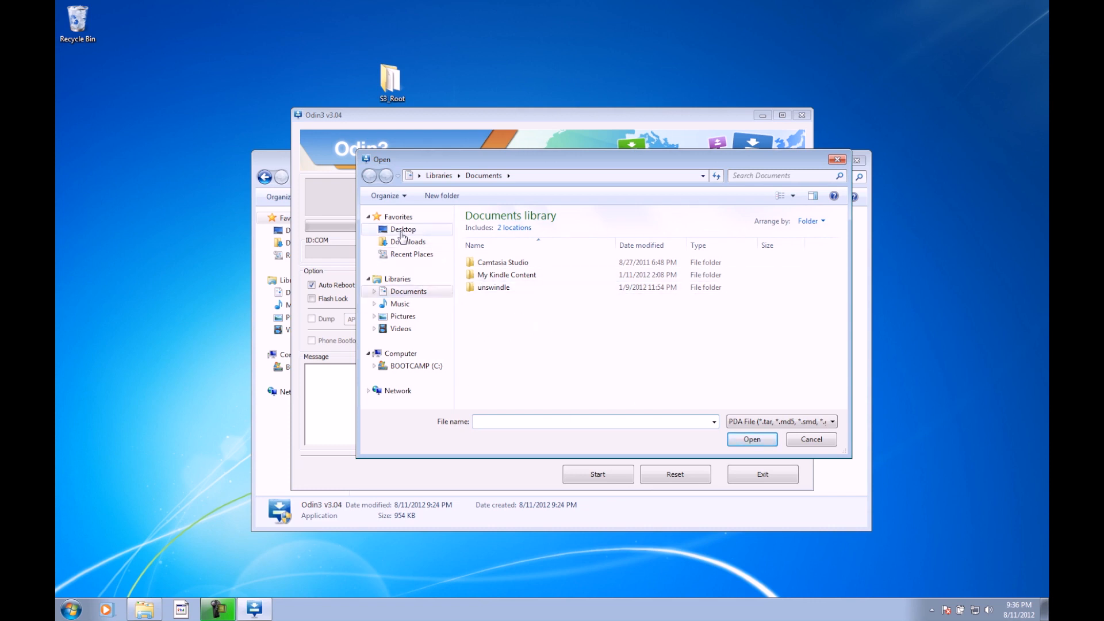
pyautogui.click(403, 229)
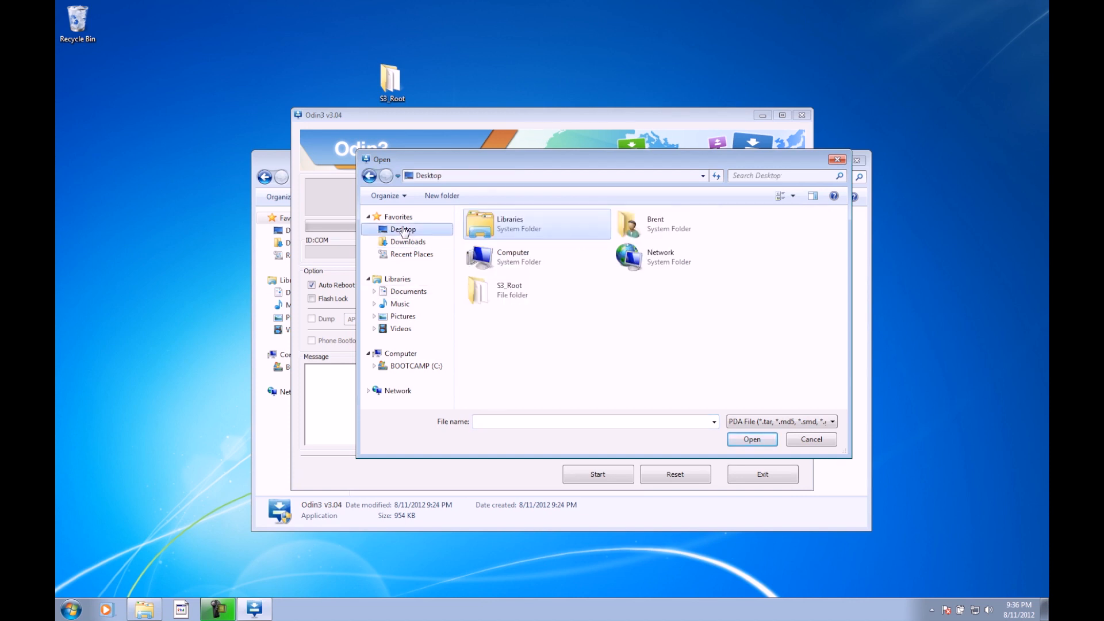
pyautogui.click(403, 229)
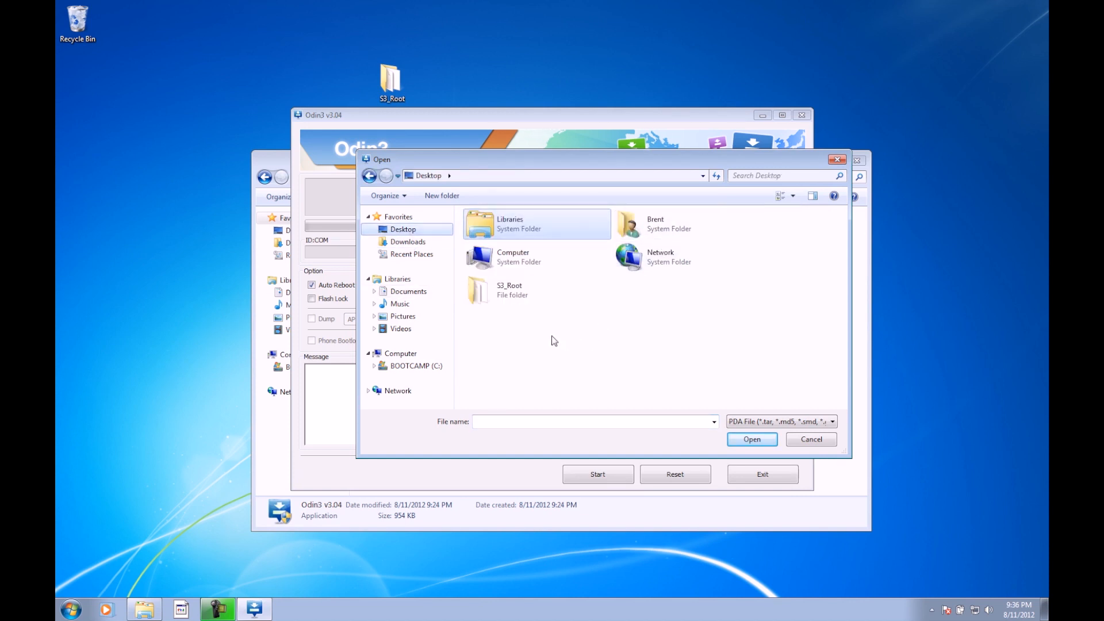
pyautogui.doubleClick(510, 290)
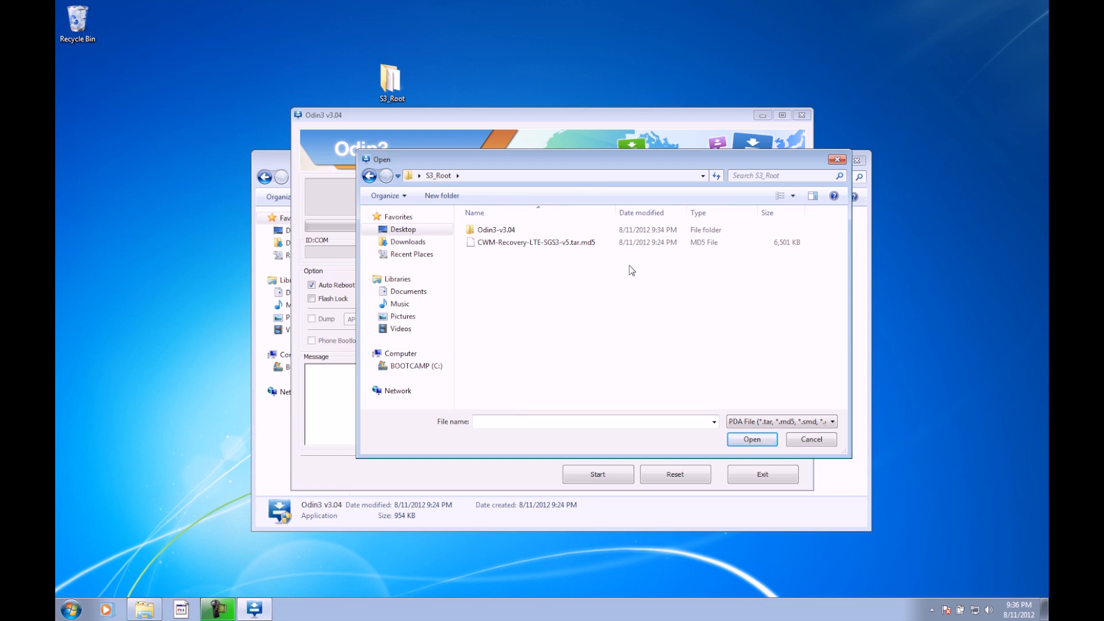
pyautogui.moveTo(597, 270)
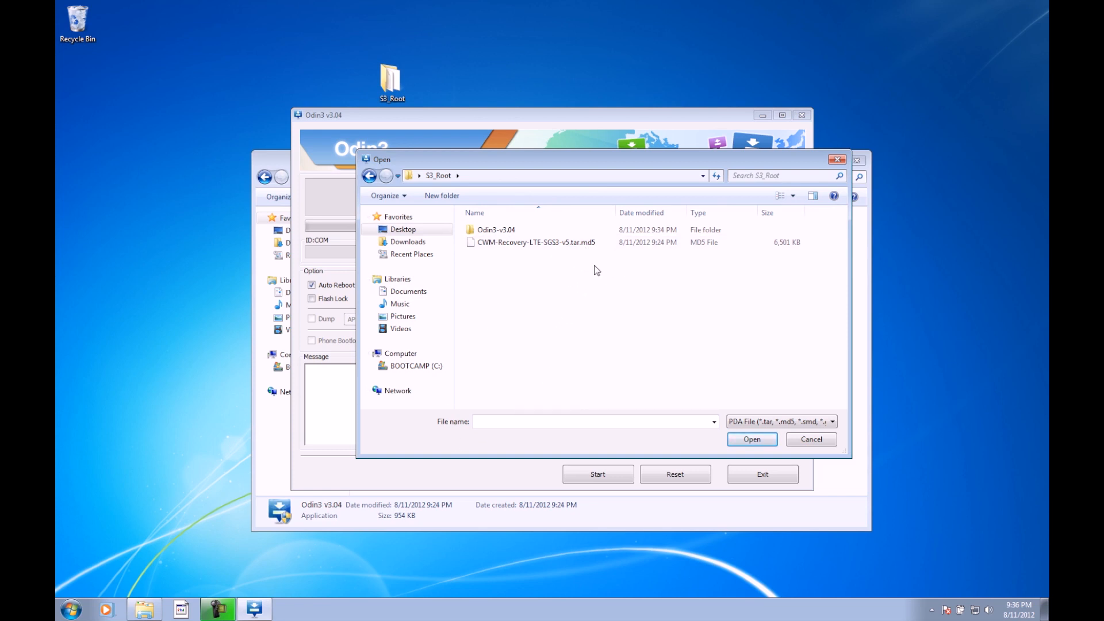
pyautogui.click(534, 243)
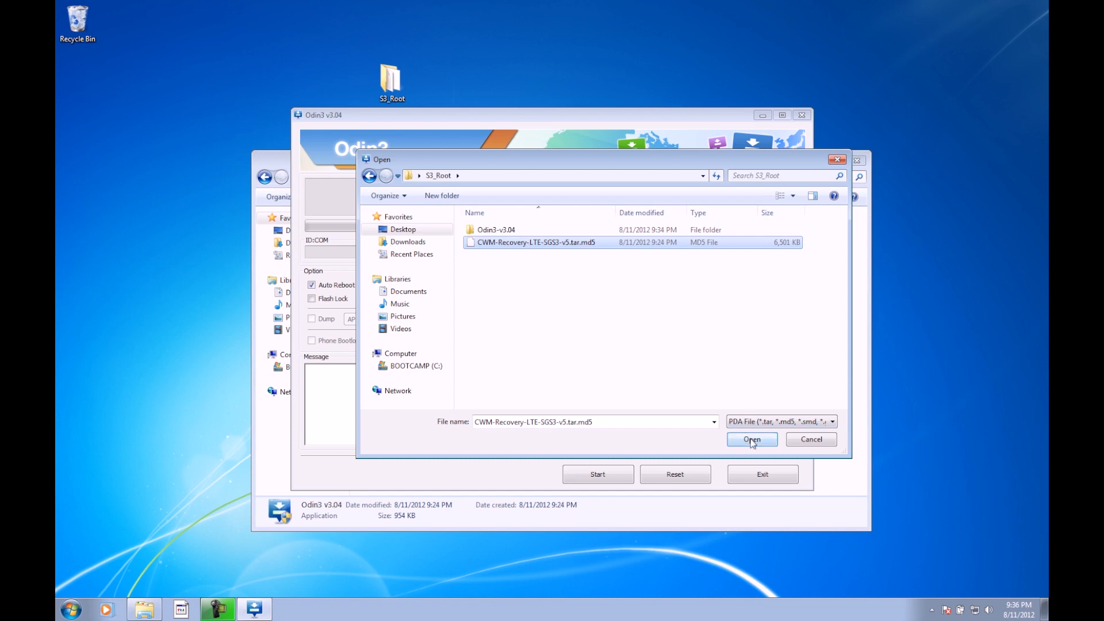
pyautogui.click(751, 439)
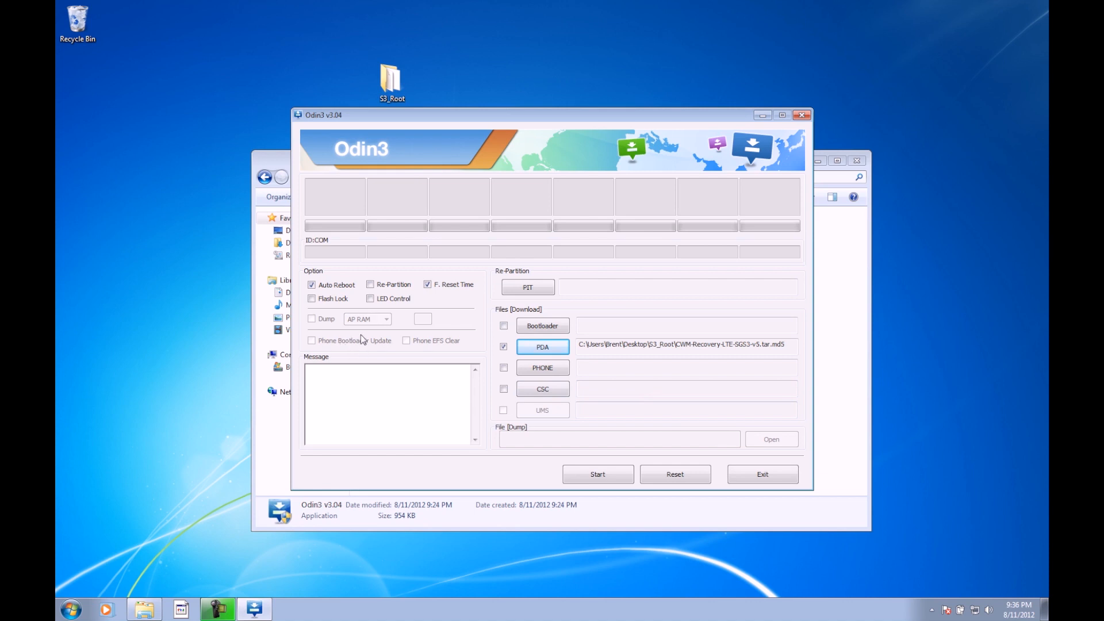
pyautogui.click(311, 284)
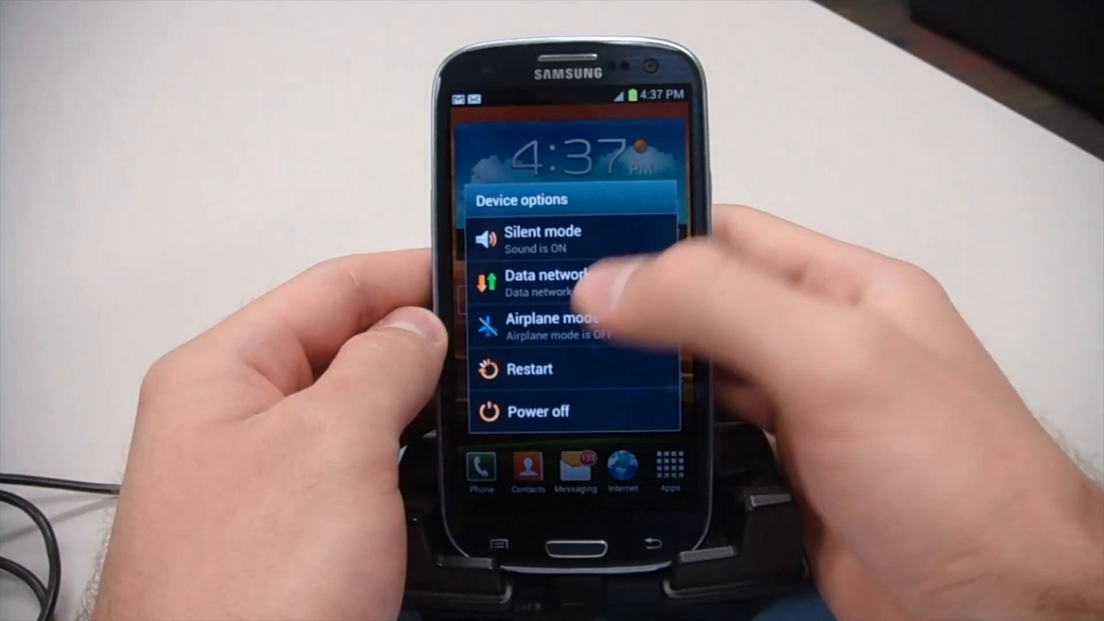
# Power off the Galaxy S3 and confirm with OK.
pyautogui.click(537, 412)
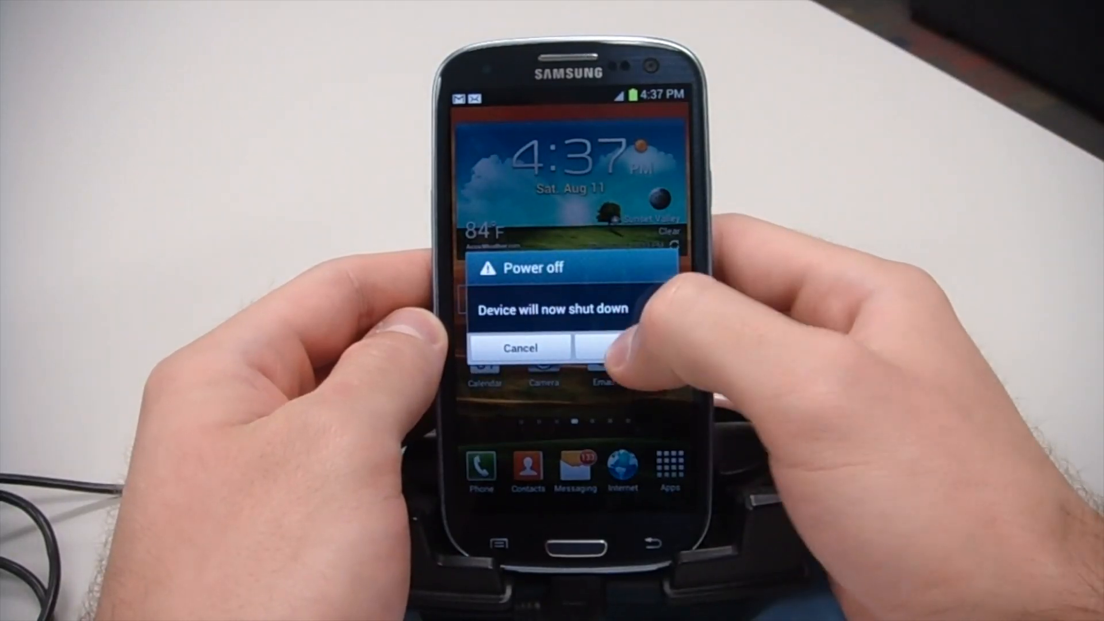
pyautogui.click(613, 347)
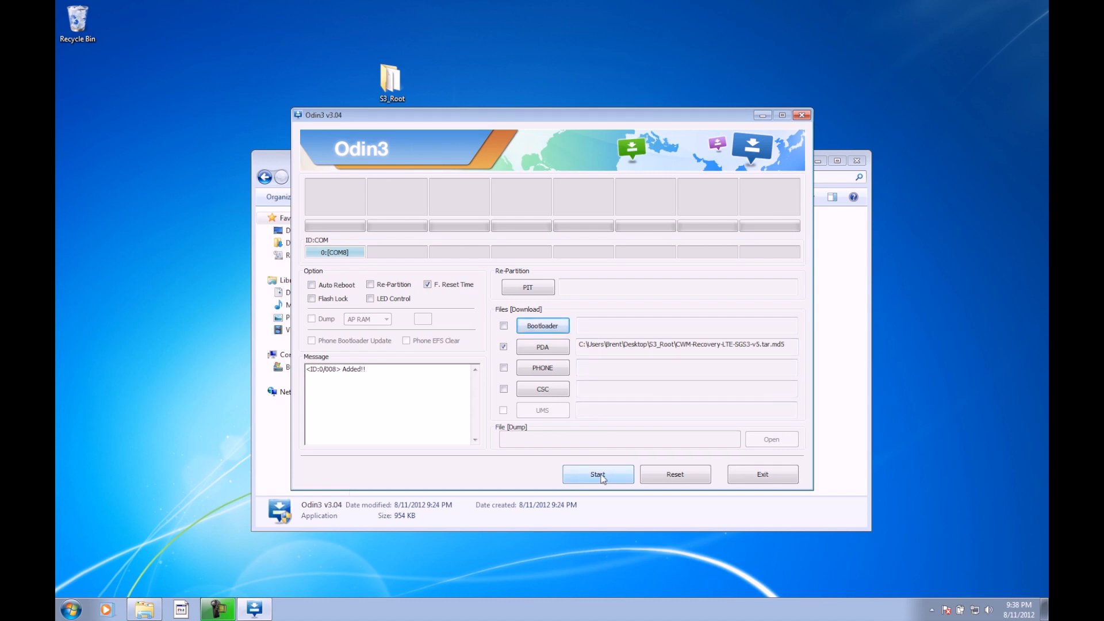
# Start the flash once the phone shows Added on COM8, writing recovery.img.
pyautogui.click(596, 473)
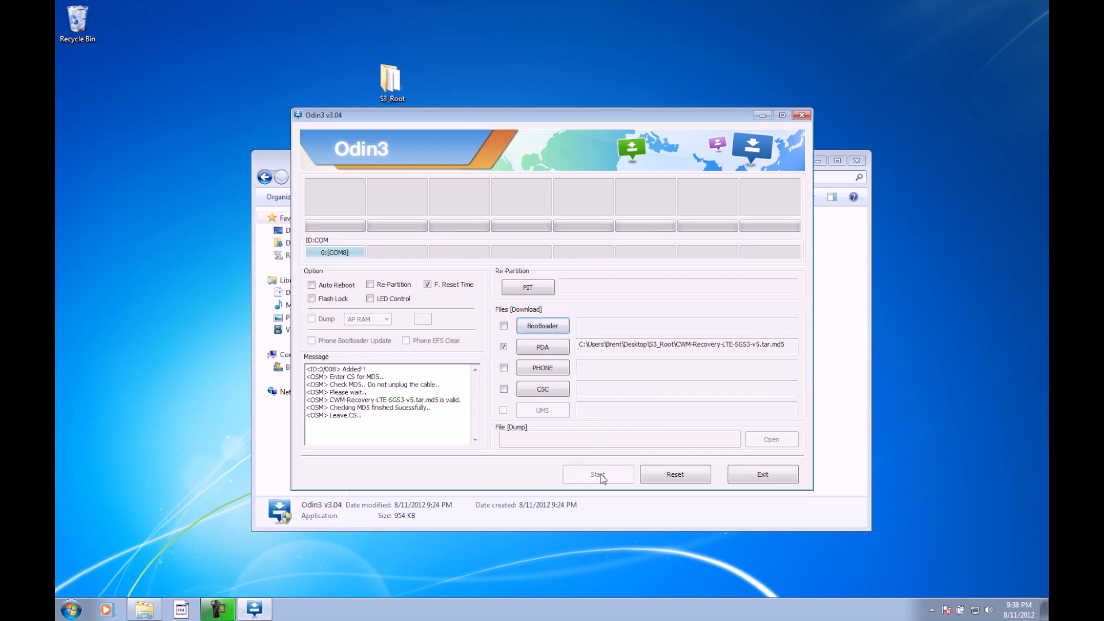
pyautogui.click(596, 473)
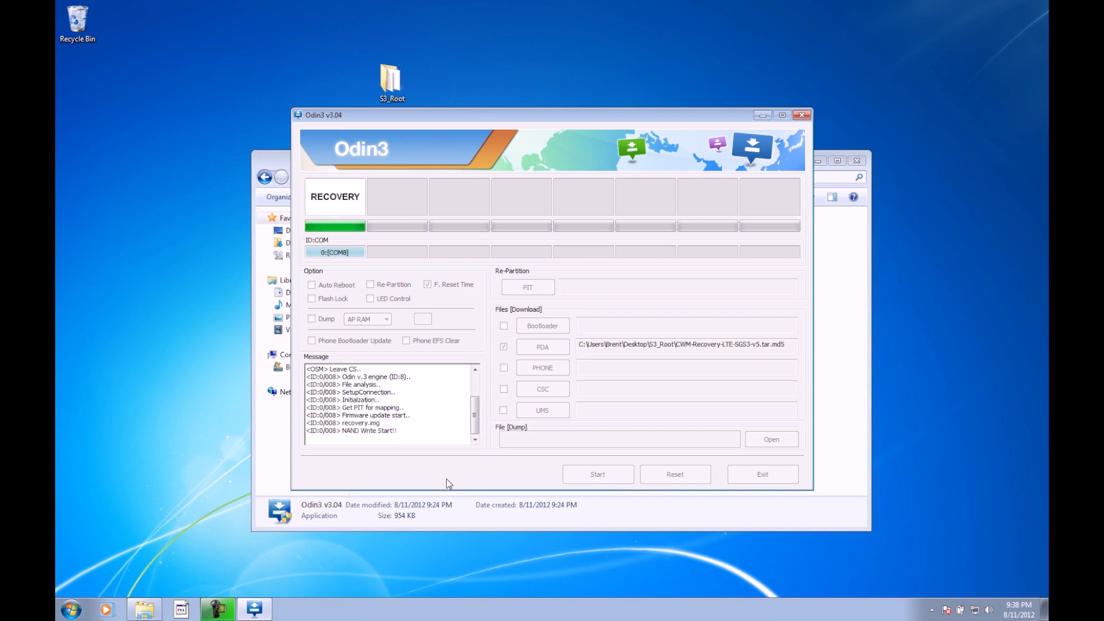
pyautogui.moveTo(400, 456)
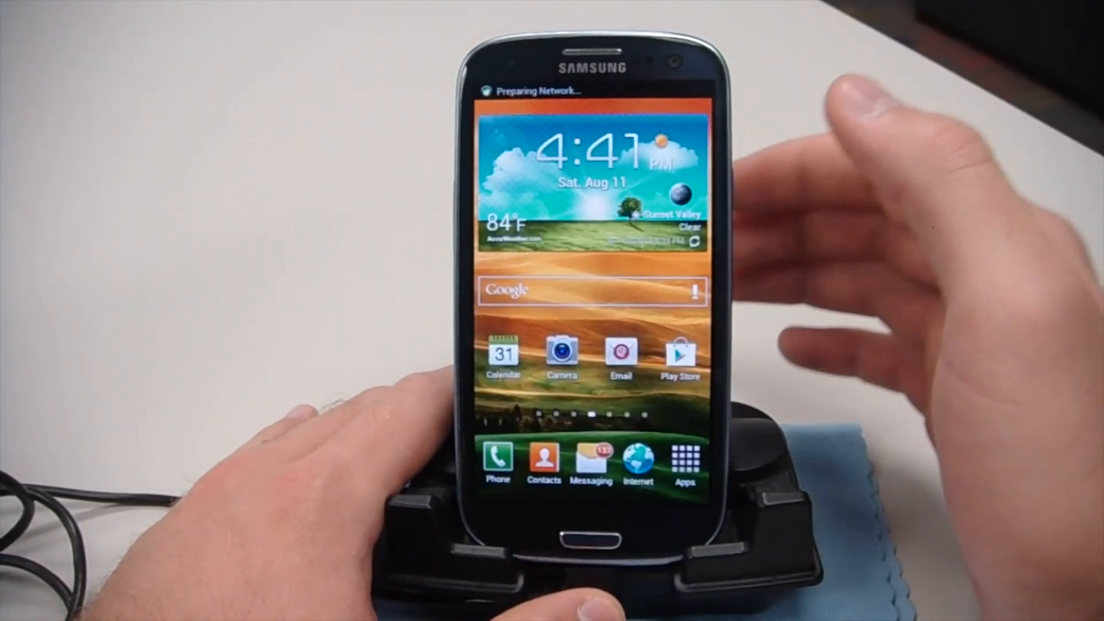
# Browse the app drawer pages to find the Superuser app after rooting.
pyautogui.click(683, 461)
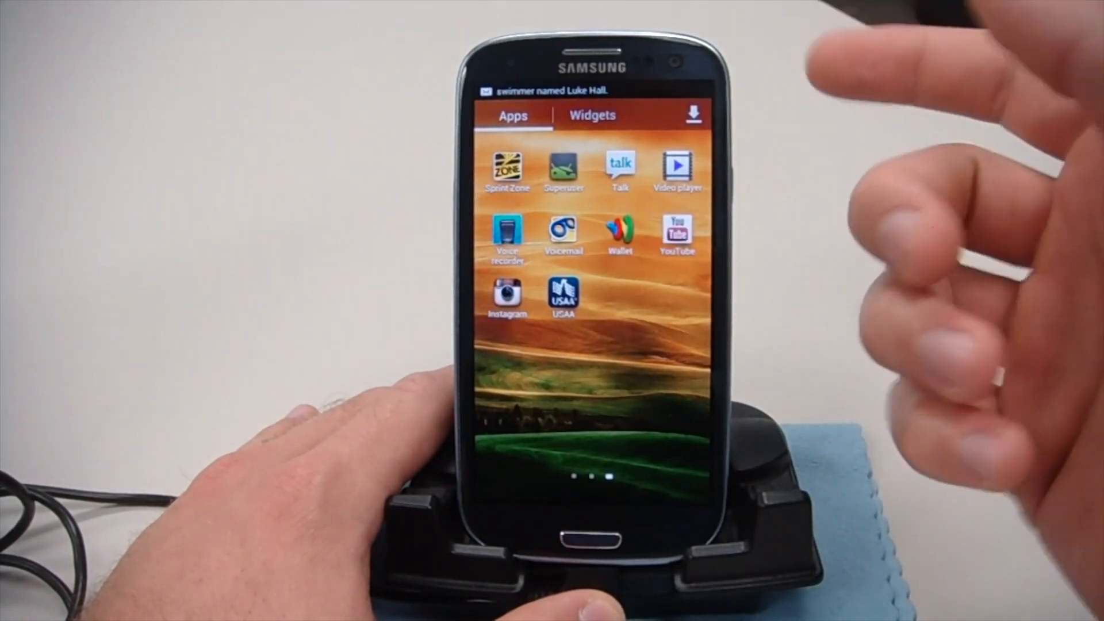
pyautogui.click(563, 296)
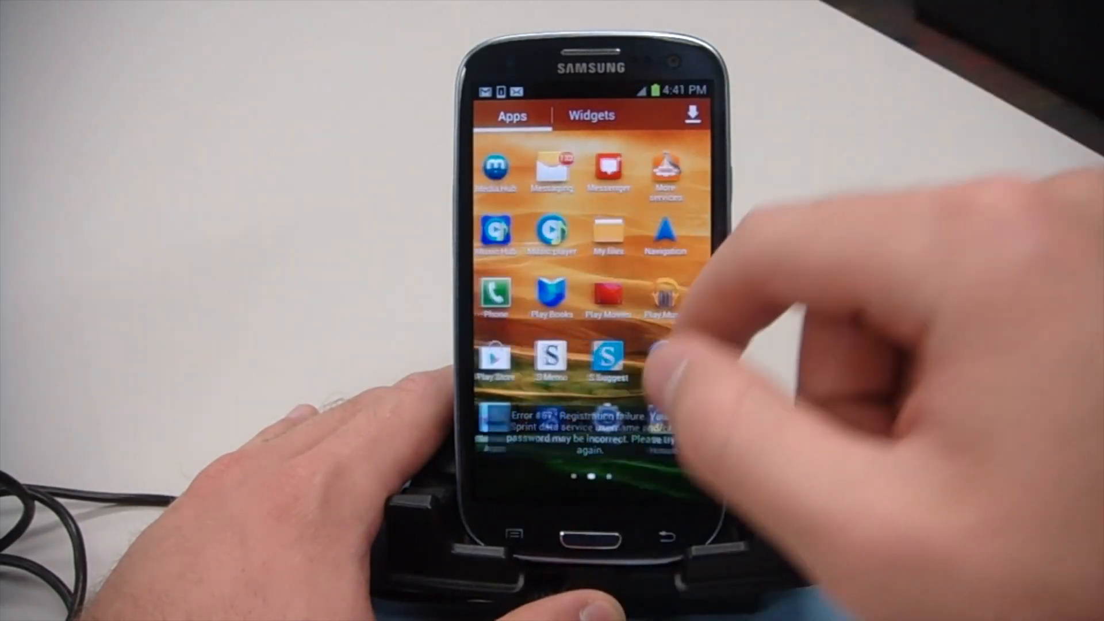
pyautogui.hscroll(-3)
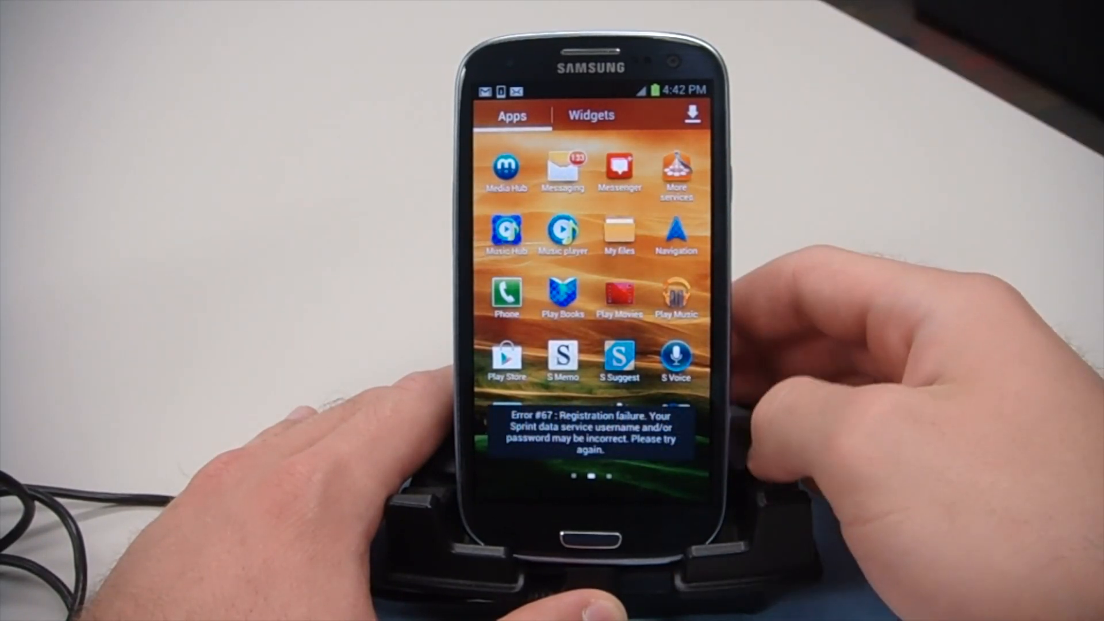
pyautogui.click(590, 429)
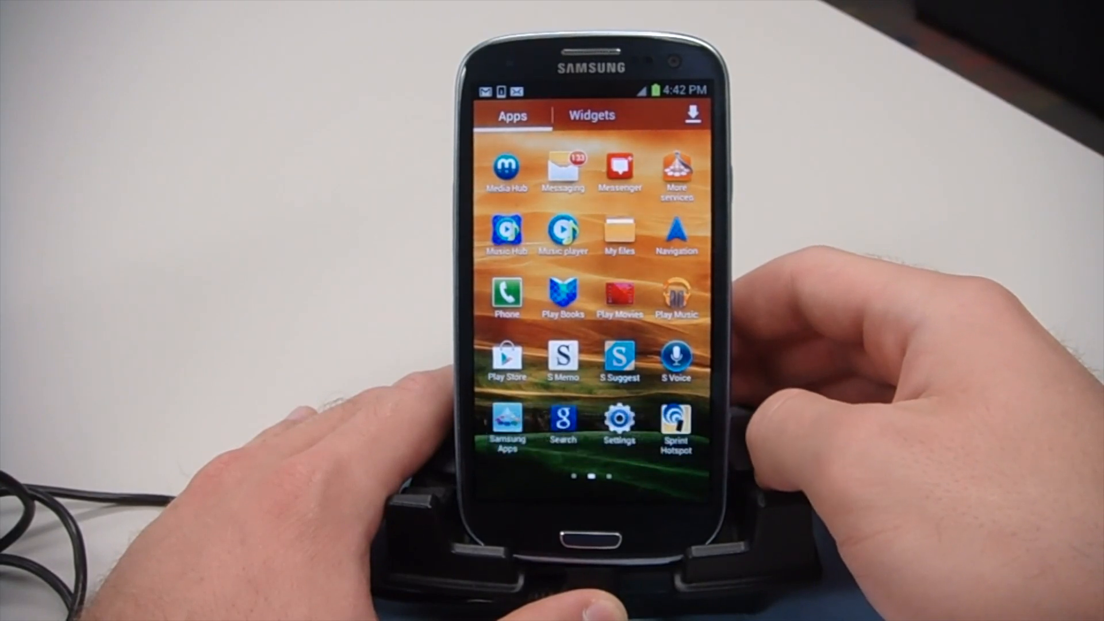